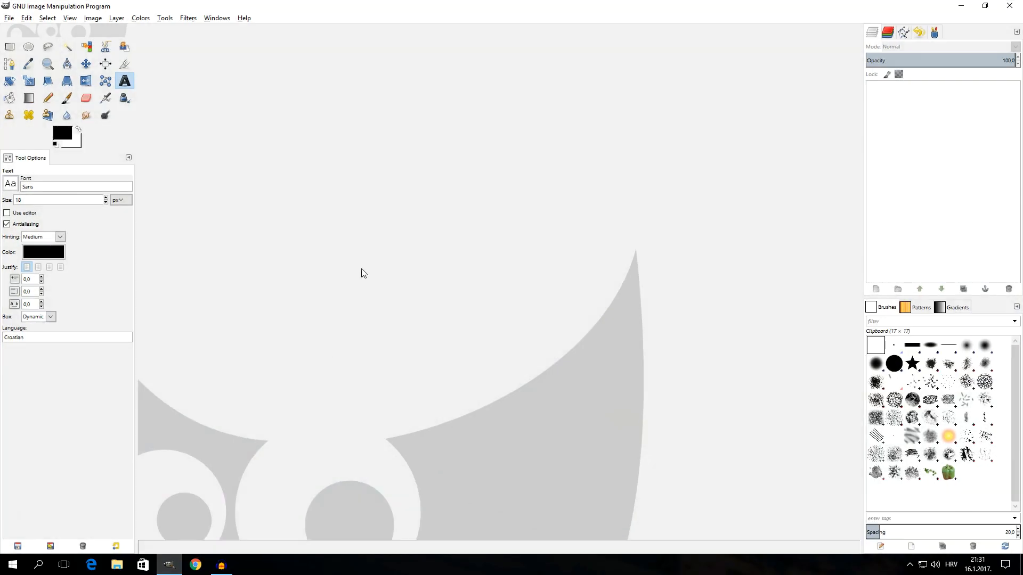
{"action": "mouse_move", "coordinate": [220, 44]}
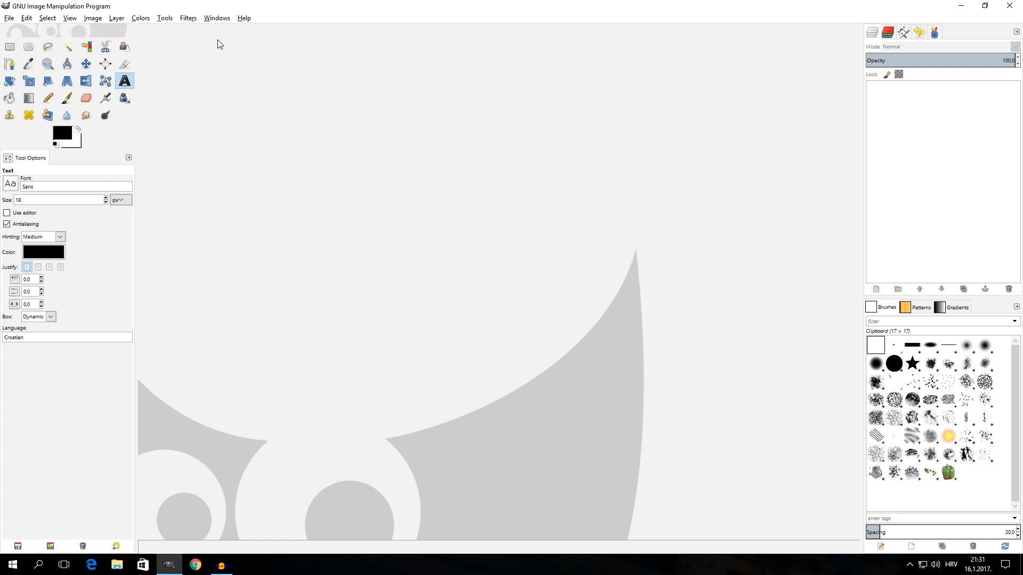
{"action": "mouse_move", "coordinate": [244, 21]}
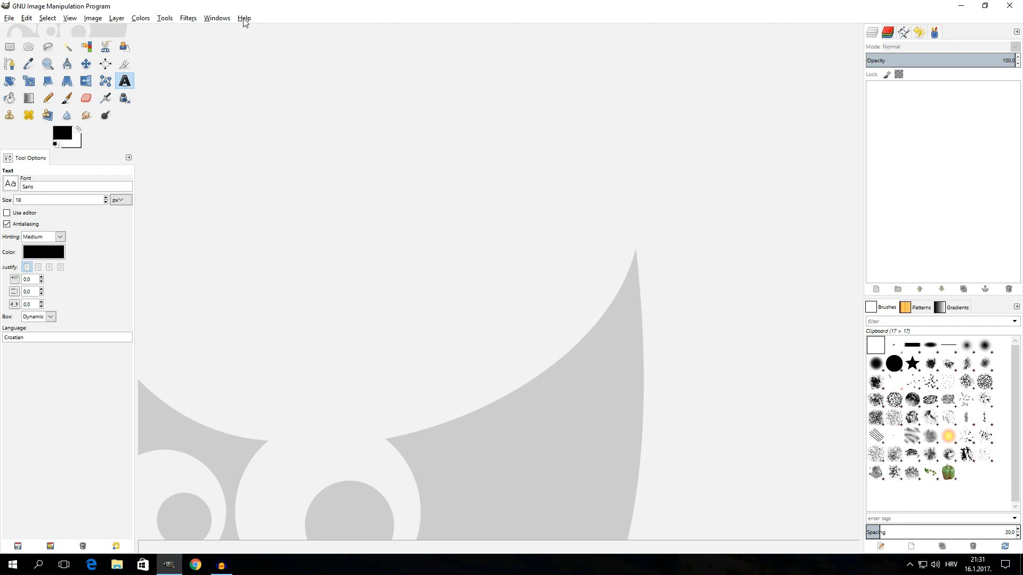
- Check GIMP's version information and dismiss it
{"action": "left_click", "coordinate": [244, 18]}
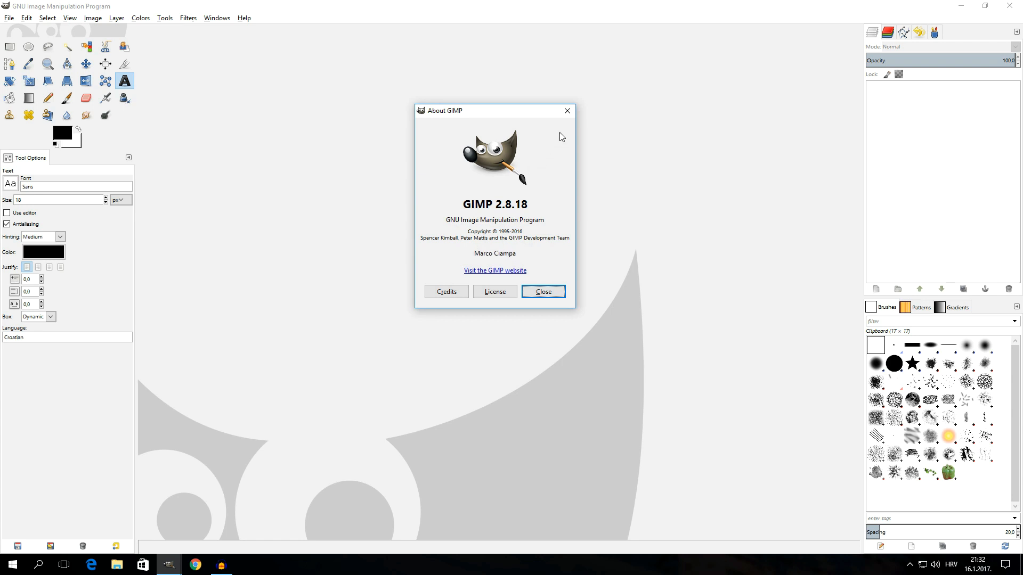
{"action": "left_click", "coordinate": [543, 292]}
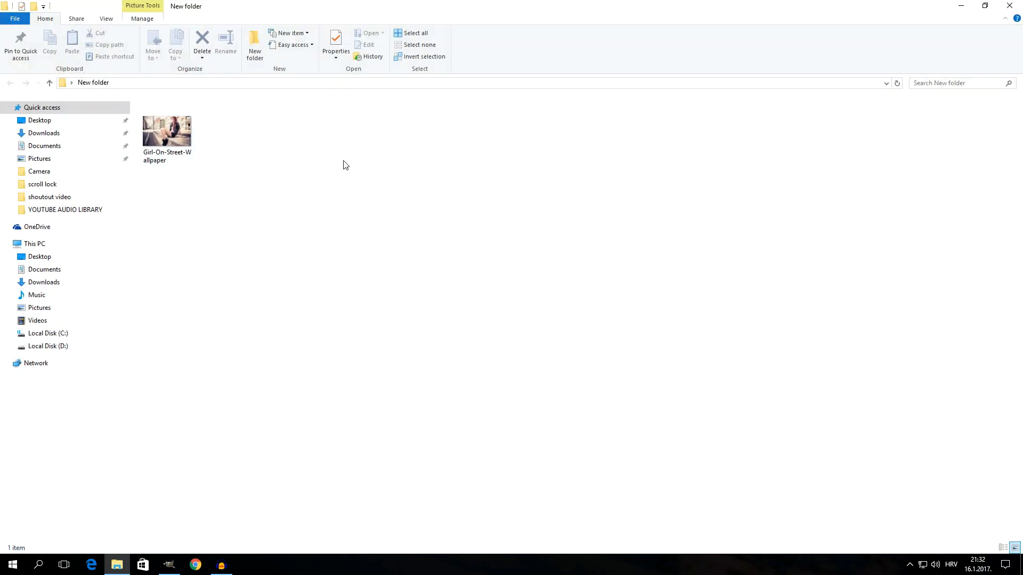
- Drag the Girl-On-Street-Wallpaper photo from File Explorer into GIMP to open it
{"action": "double_click", "coordinate": [166, 130]}
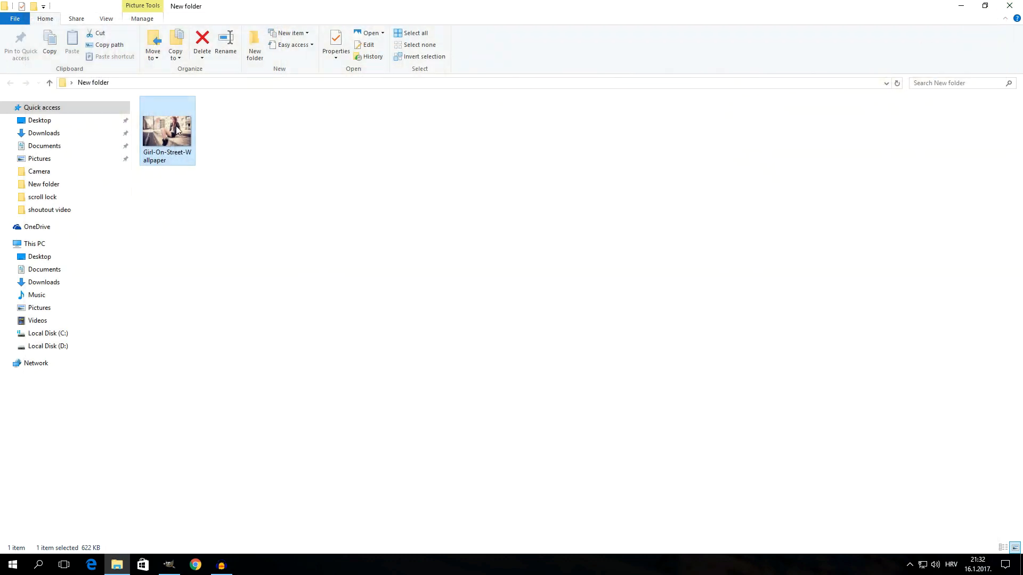
{"action": "left_click_drag", "start_coordinate": [168, 127], "coordinate": [221, 375]}
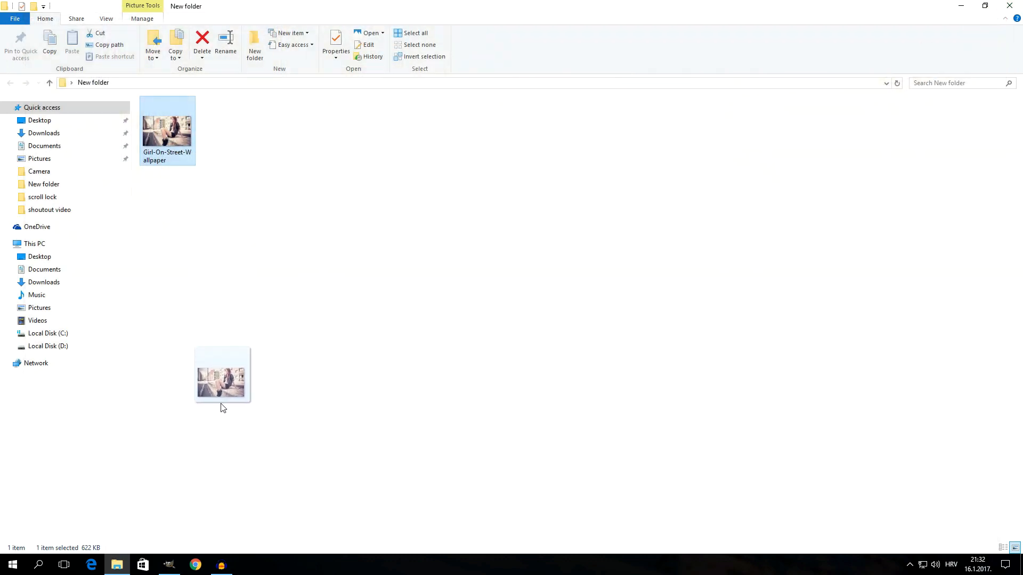
{"action": "left_click", "coordinate": [170, 565]}
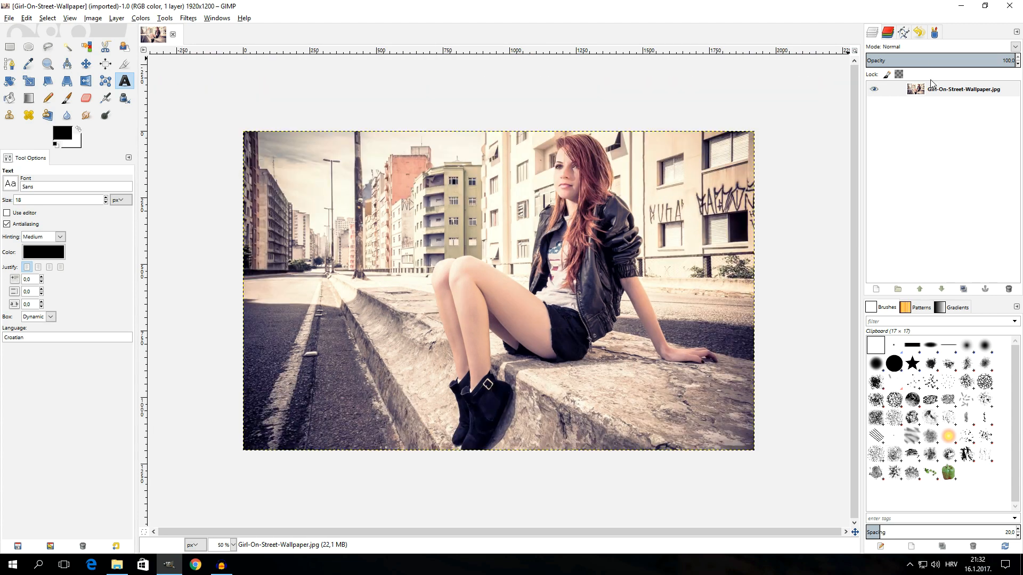
- Duplicate the photo layer and select the new copy on top
{"action": "left_click", "coordinate": [962, 89]}
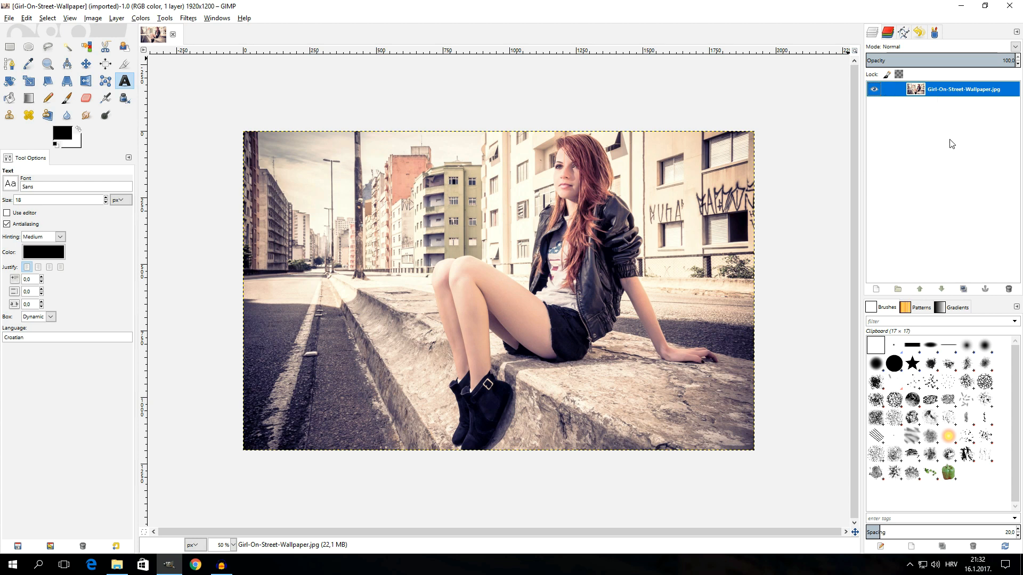
{"action": "left_click", "coordinate": [963, 288]}
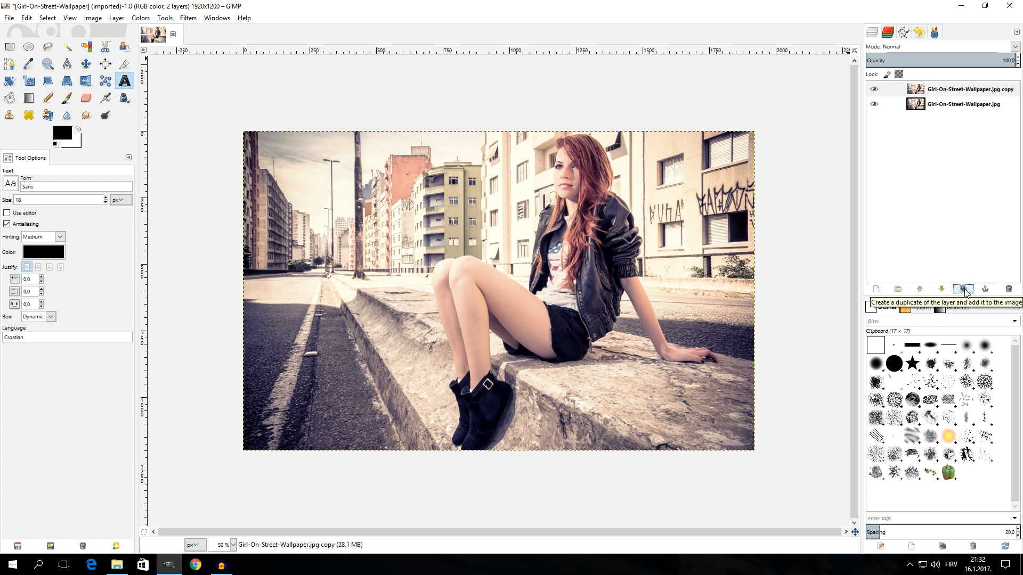
{"action": "left_click", "coordinate": [969, 90]}
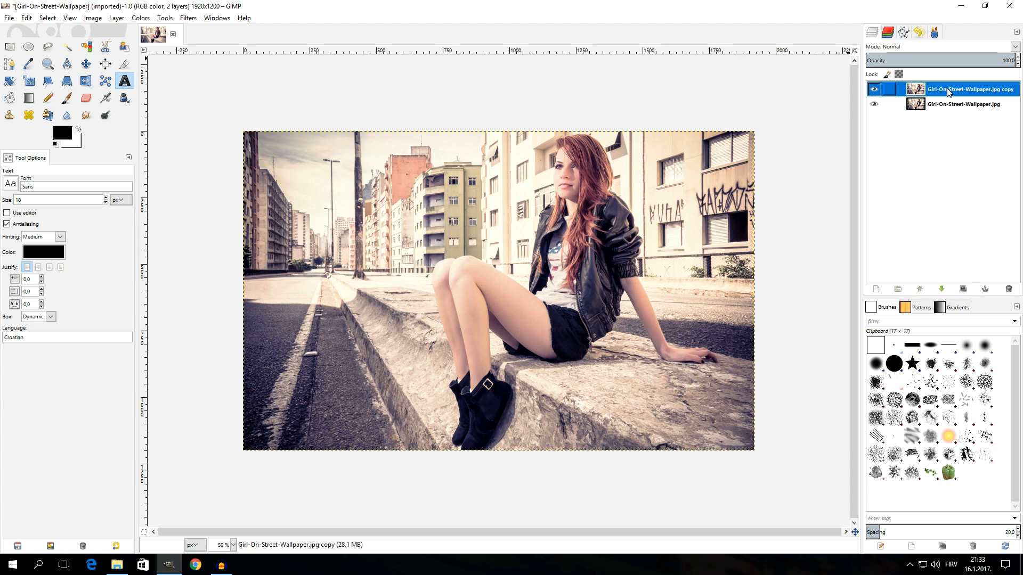
{"action": "left_click", "coordinate": [187, 19]}
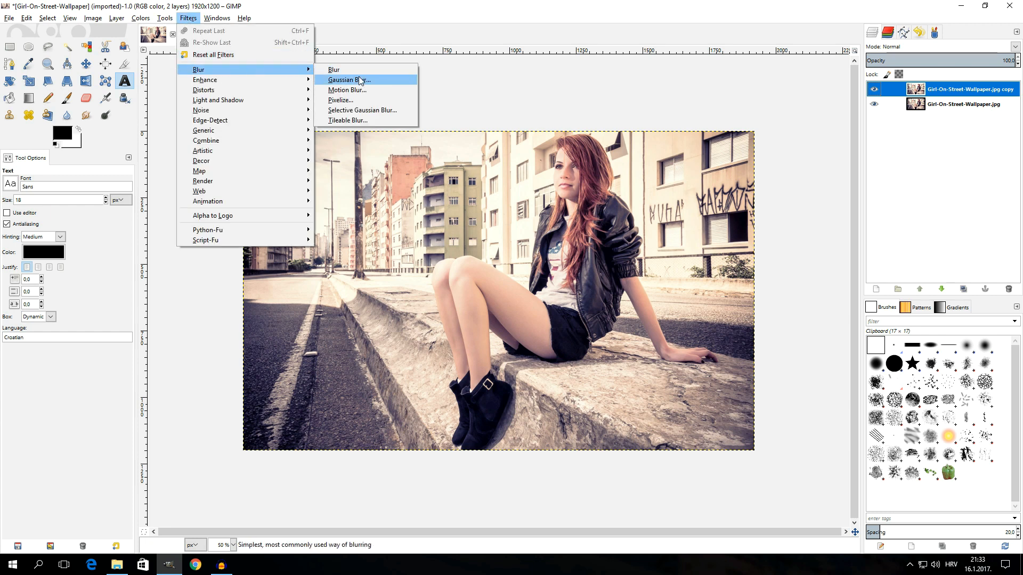
- Apply a 40-pixel Gaussian blur to the copy layer, then hide it to show the sharp photo
{"action": "left_click", "coordinate": [349, 80]}
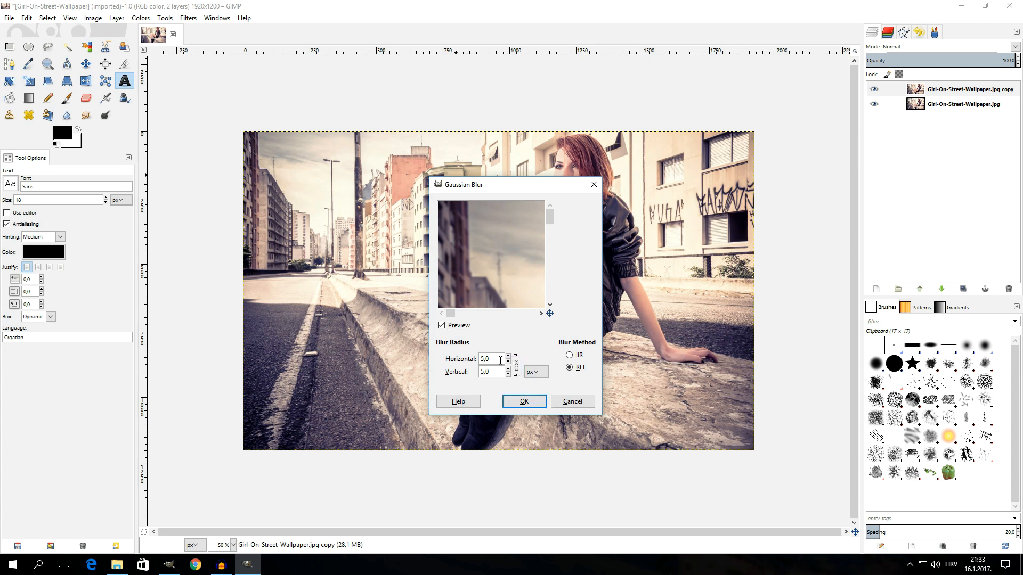
{"action": "type", "text": "40"}
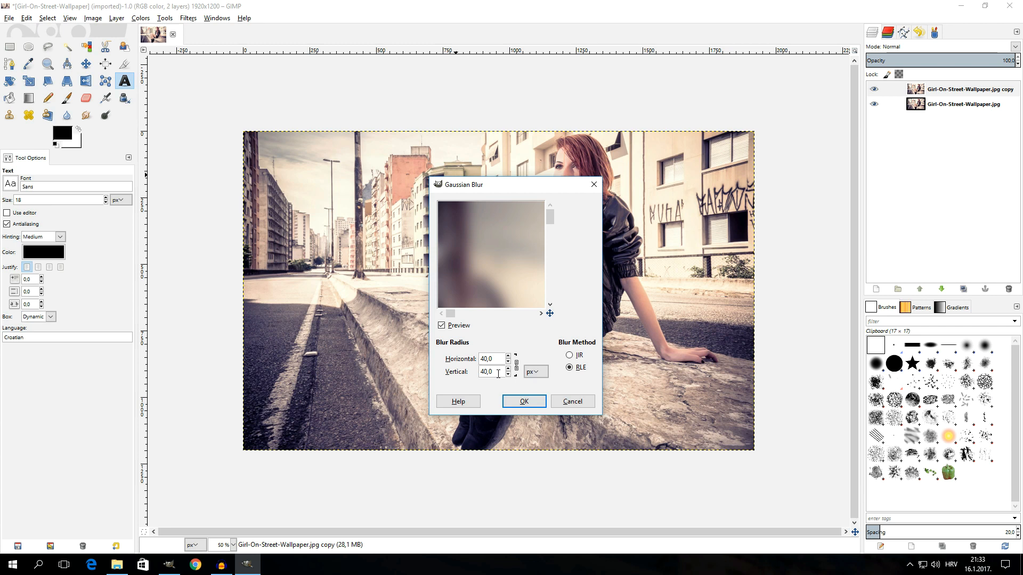
{"action": "left_click", "coordinate": [522, 401]}
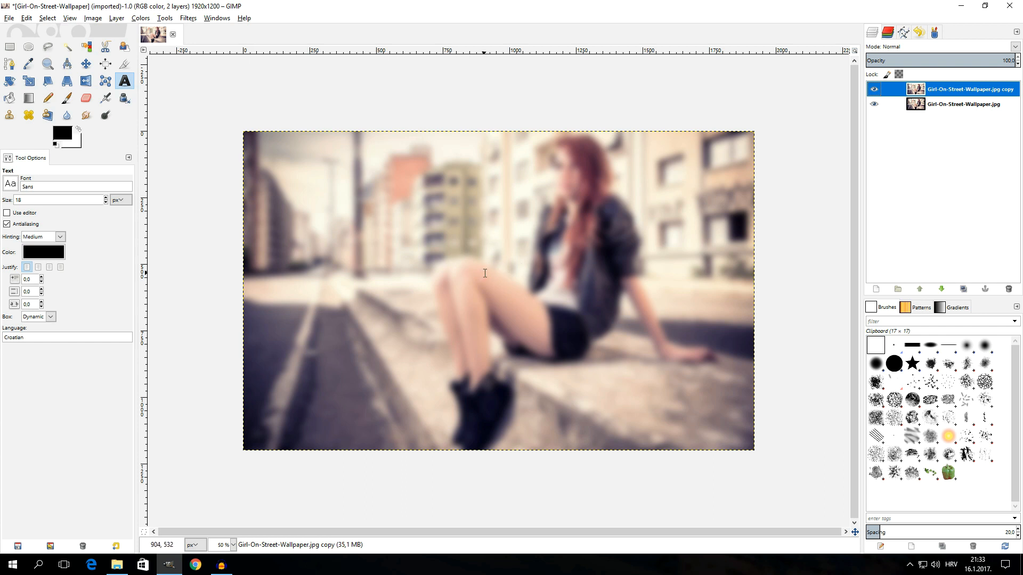
{"action": "left_click", "coordinate": [873, 89]}
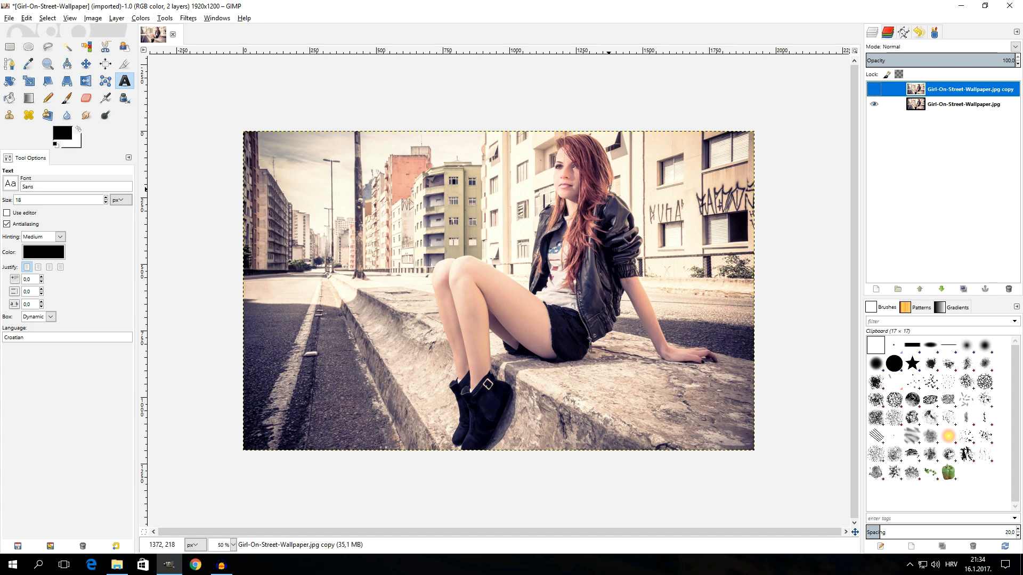
{"action": "mouse_move", "coordinate": [136, 59]}
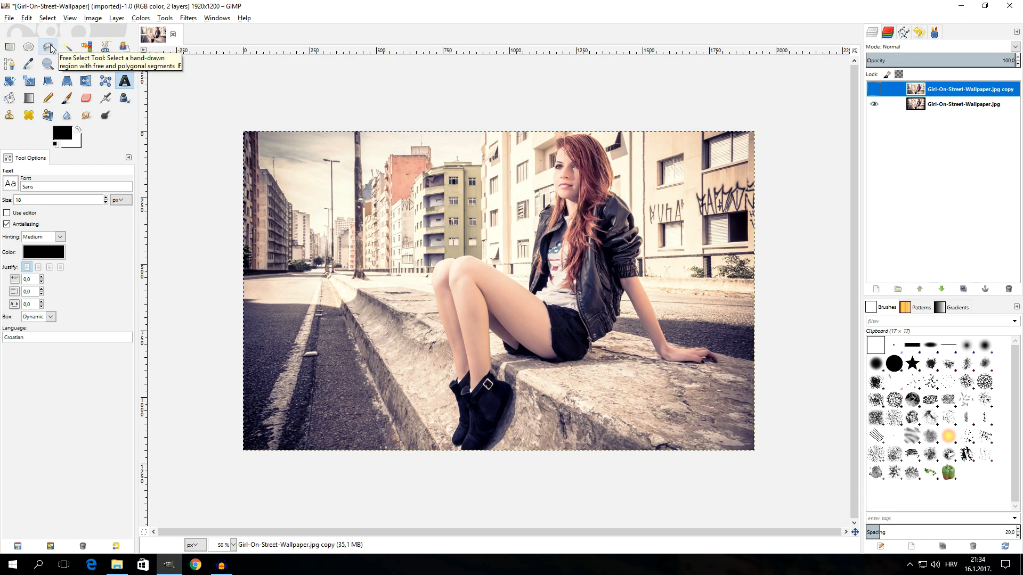
- Trace a closed Free Select outline around the seated girl
{"action": "left_click", "coordinate": [48, 45]}
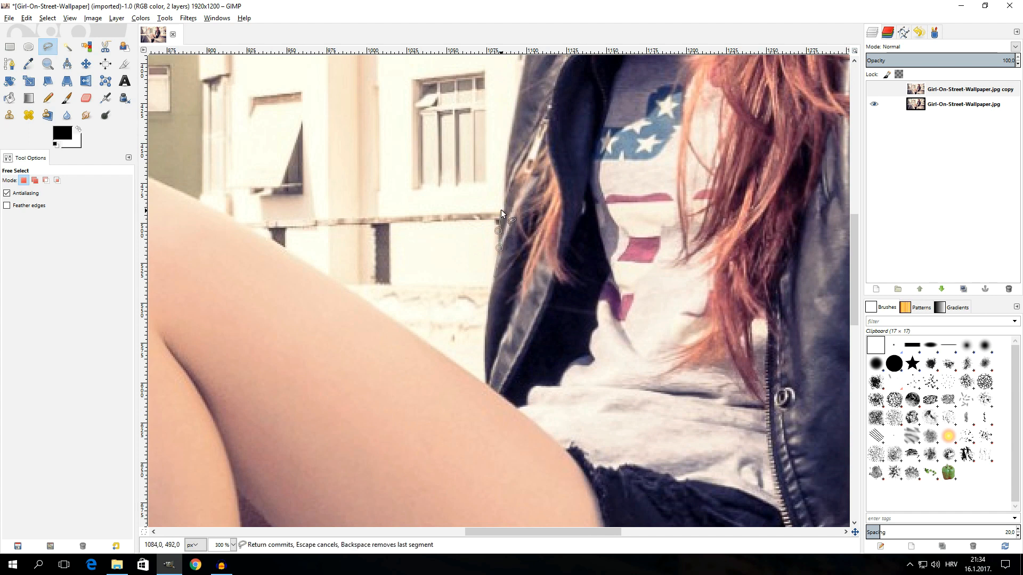
{"action": "mouse_move", "coordinate": [505, 178]}
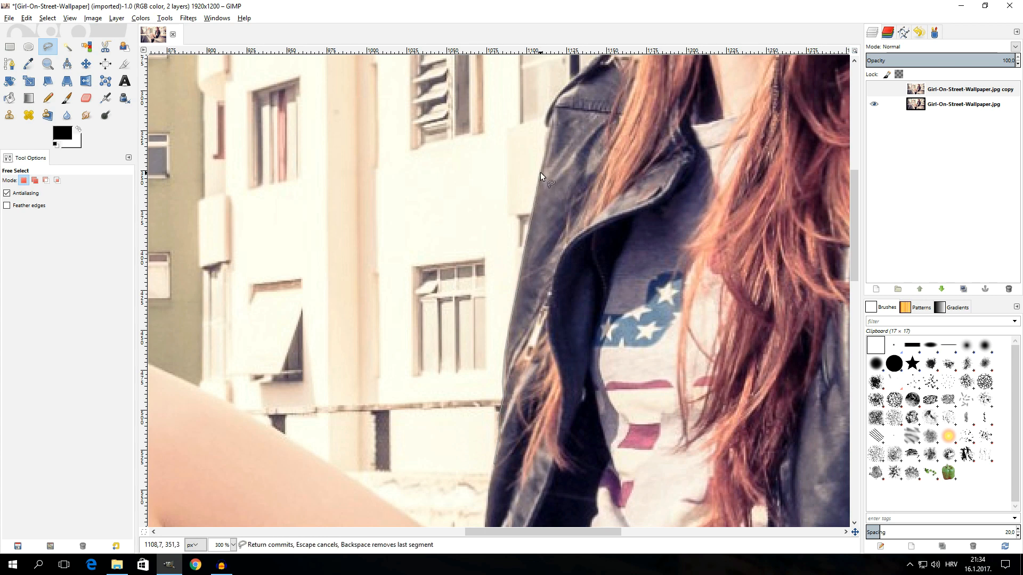
{"action": "mouse_move", "coordinate": [544, 126]}
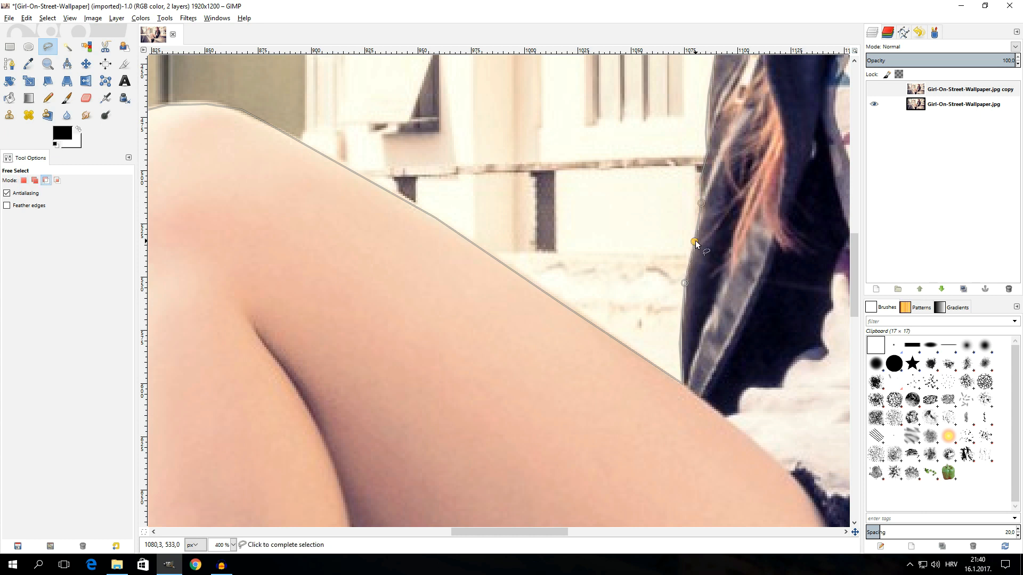
{"action": "left_click", "coordinate": [694, 242]}
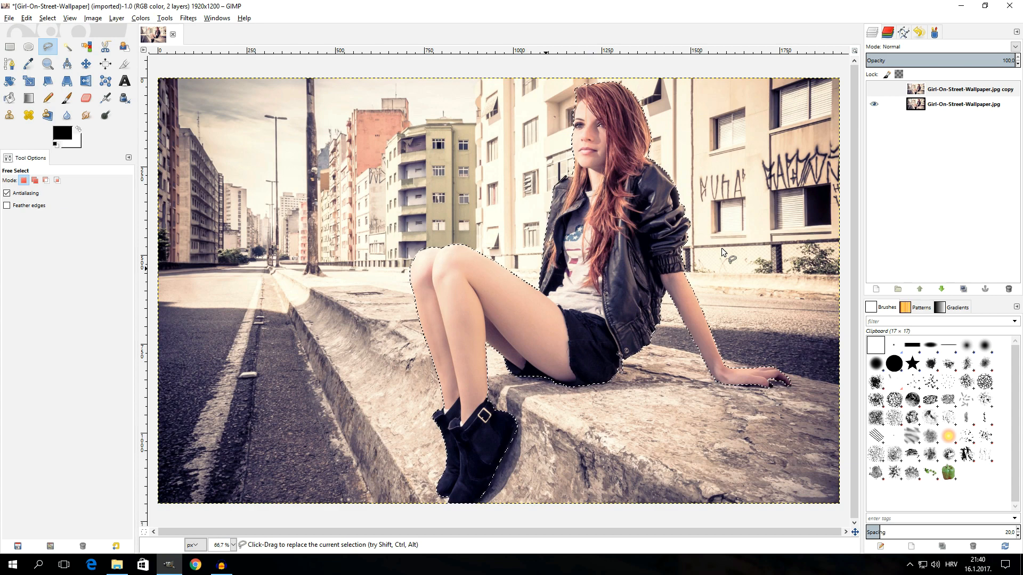
- Feather the girl selection by 5 pixels and show the blurred copy layer again
{"action": "left_click", "coordinate": [47, 18]}
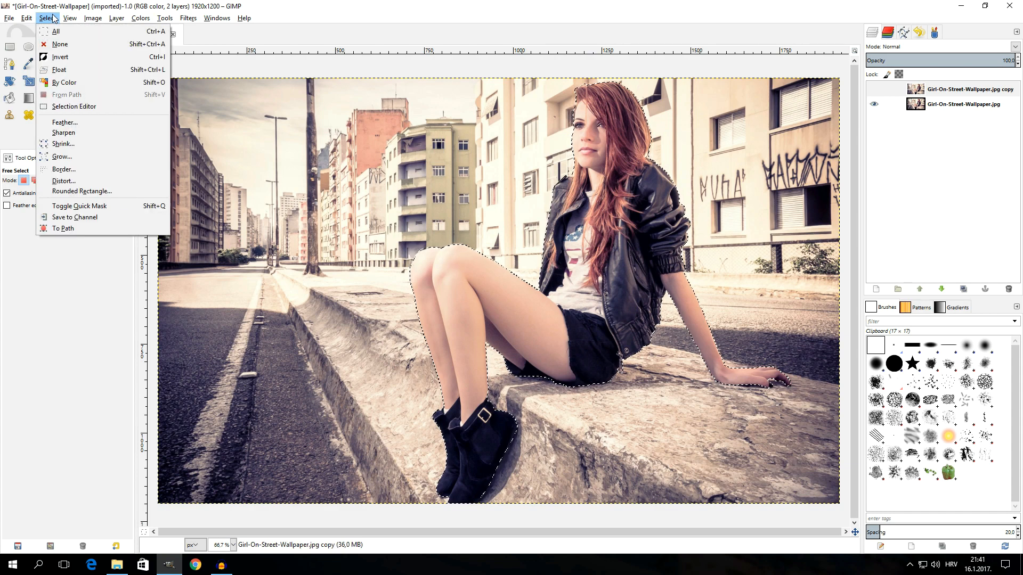
{"action": "left_click", "coordinate": [63, 122]}
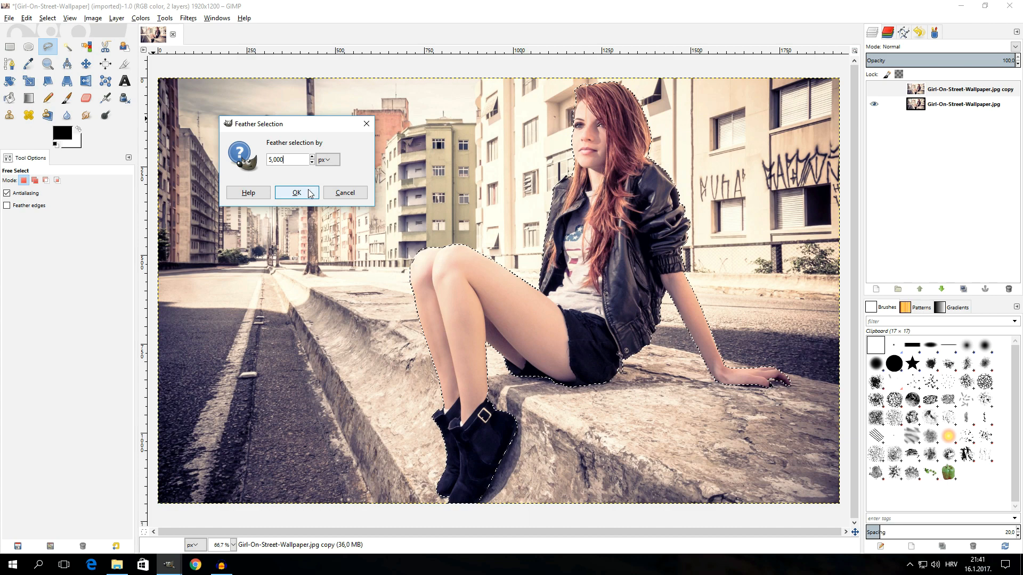
{"action": "left_click", "coordinate": [296, 193]}
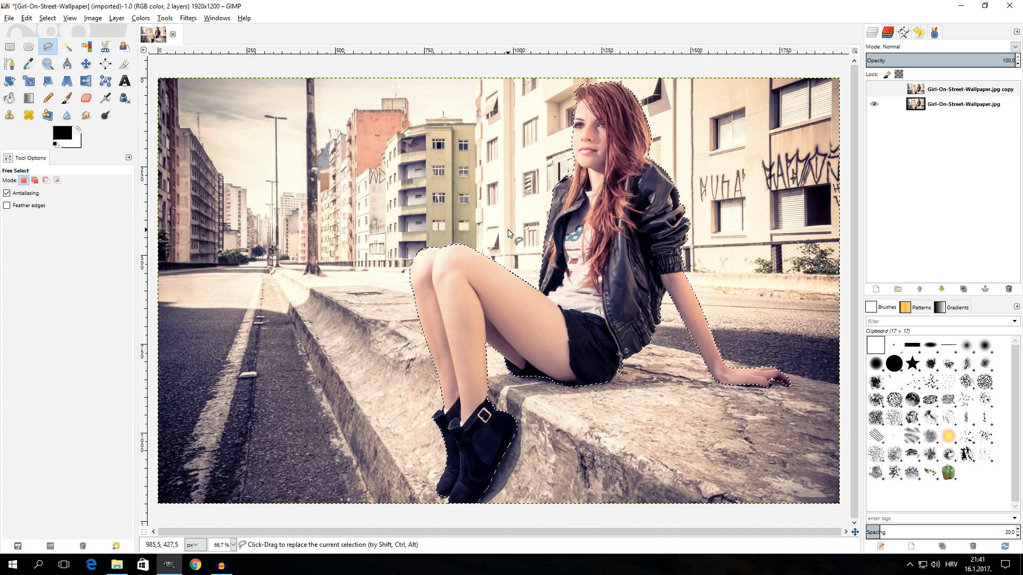
{"action": "mouse_move", "coordinate": [740, 145]}
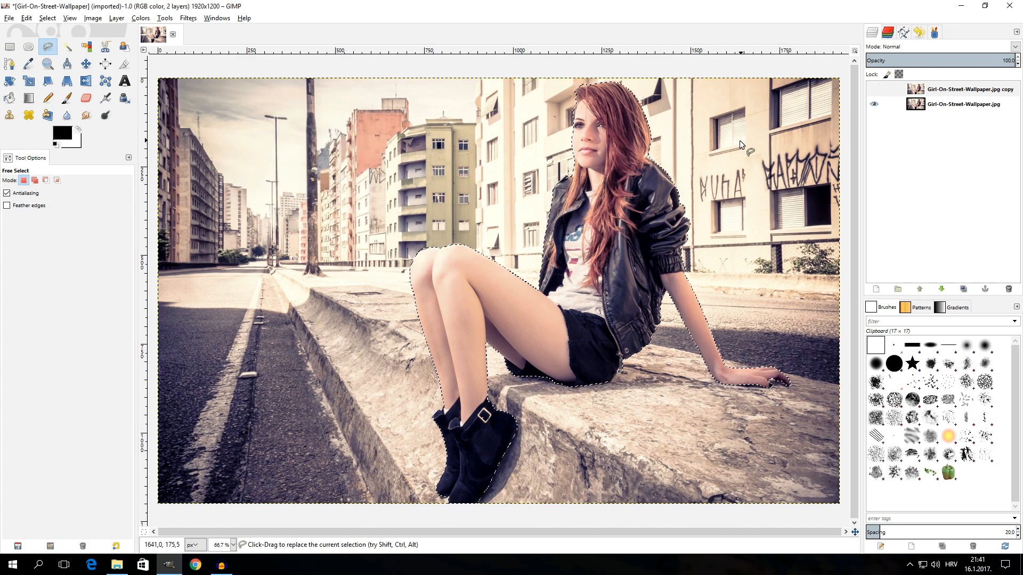
{"action": "left_click", "coordinate": [874, 90]}
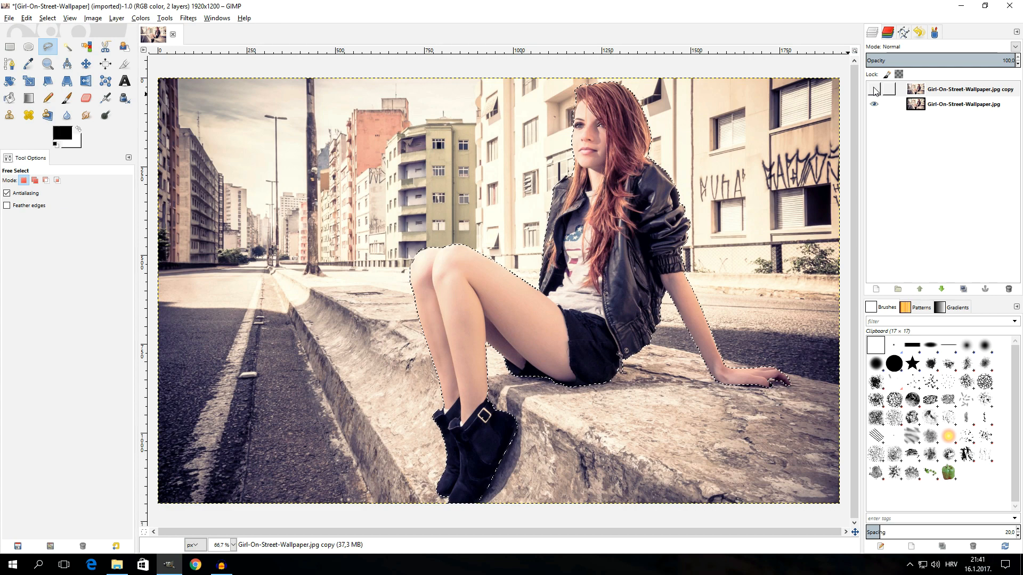
{"action": "left_click", "coordinate": [874, 90]}
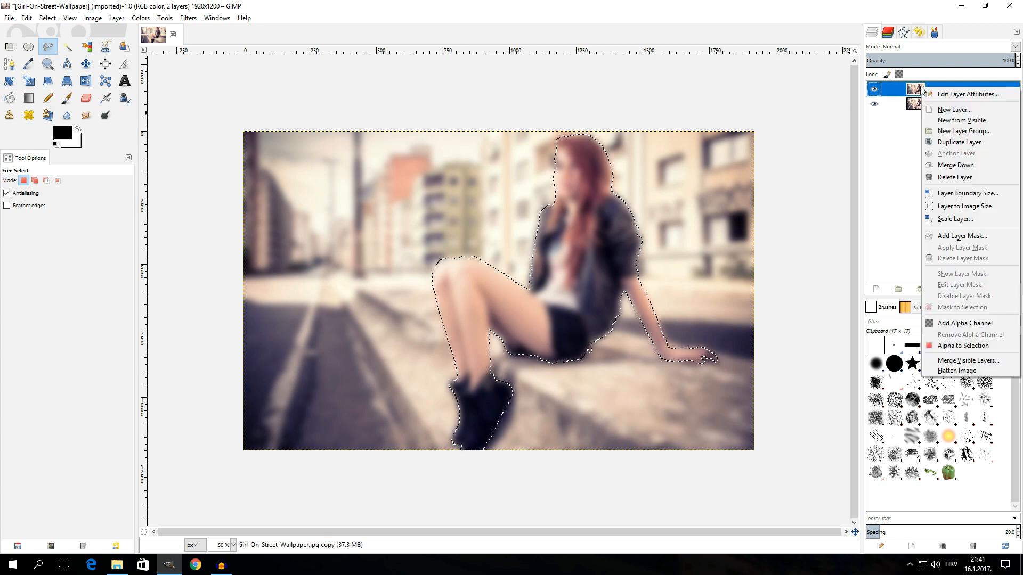
- Add a white, fully opaque layer mask to the blurred copy layer
{"action": "left_click", "coordinate": [962, 235]}
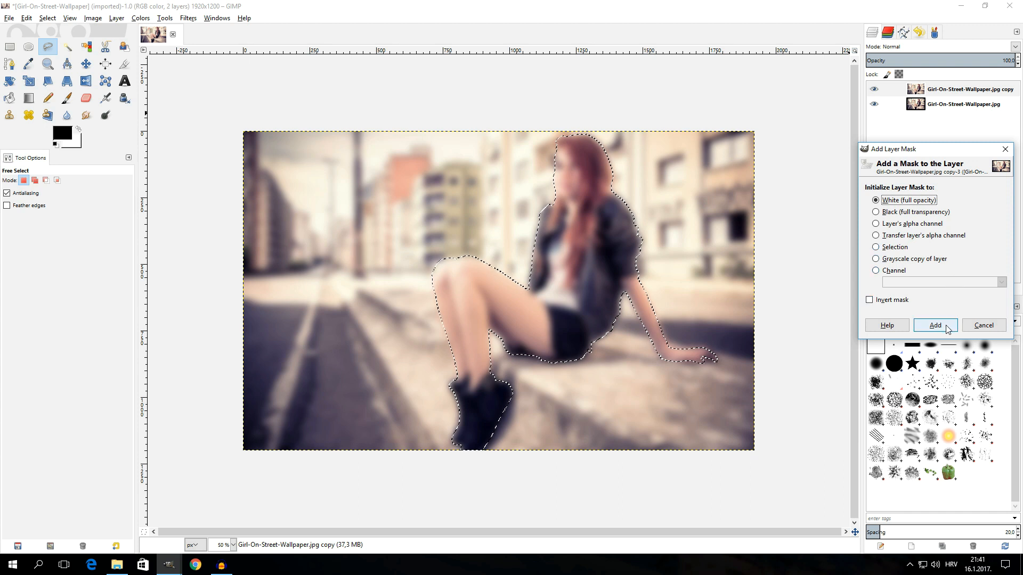
{"action": "left_click", "coordinate": [933, 324]}
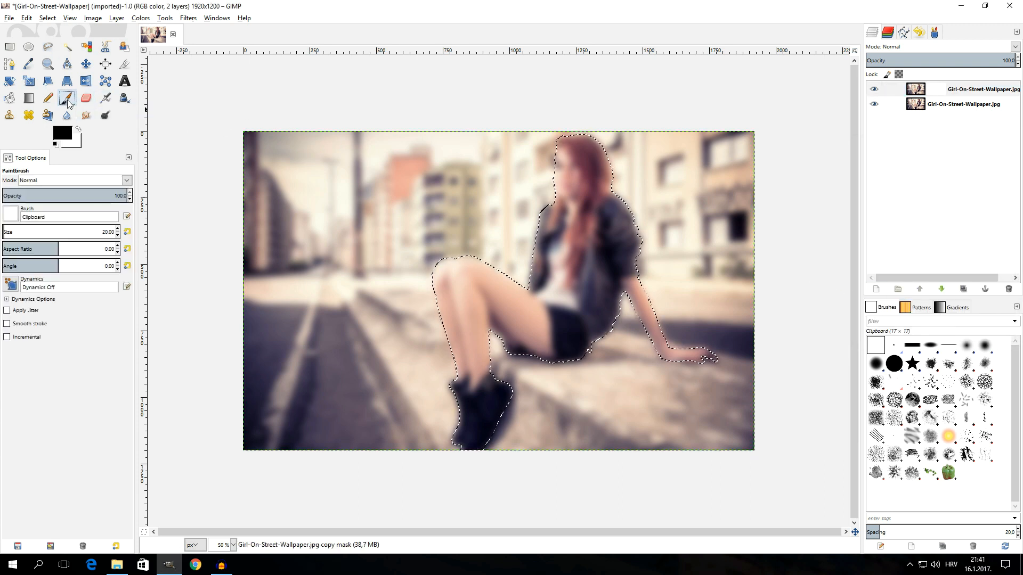
- Target the layer mask with the Paintbrush and clear the girl selection with Select > None
{"action": "left_click", "coordinate": [9, 217]}
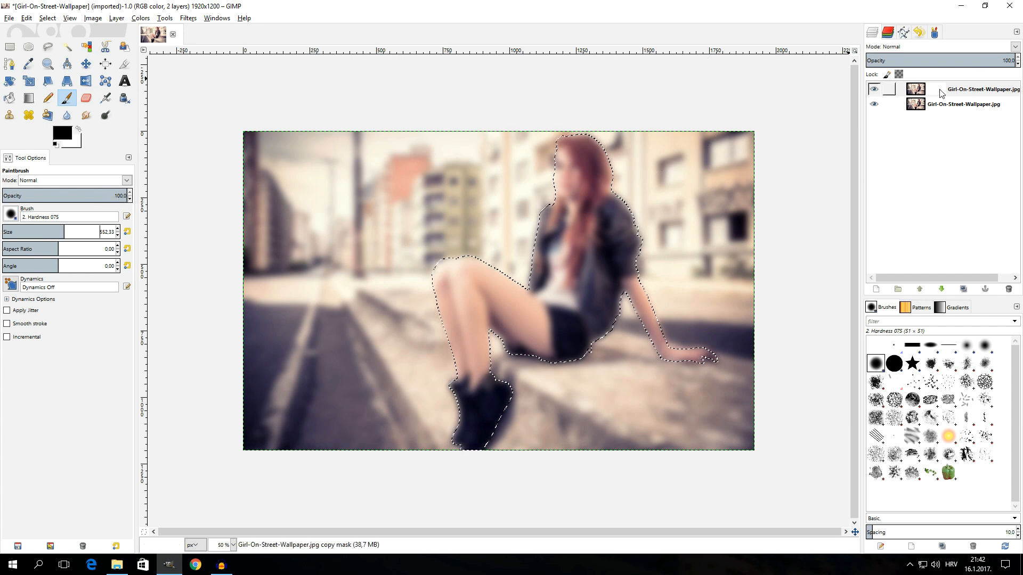
{"action": "left_click", "coordinate": [978, 88]}
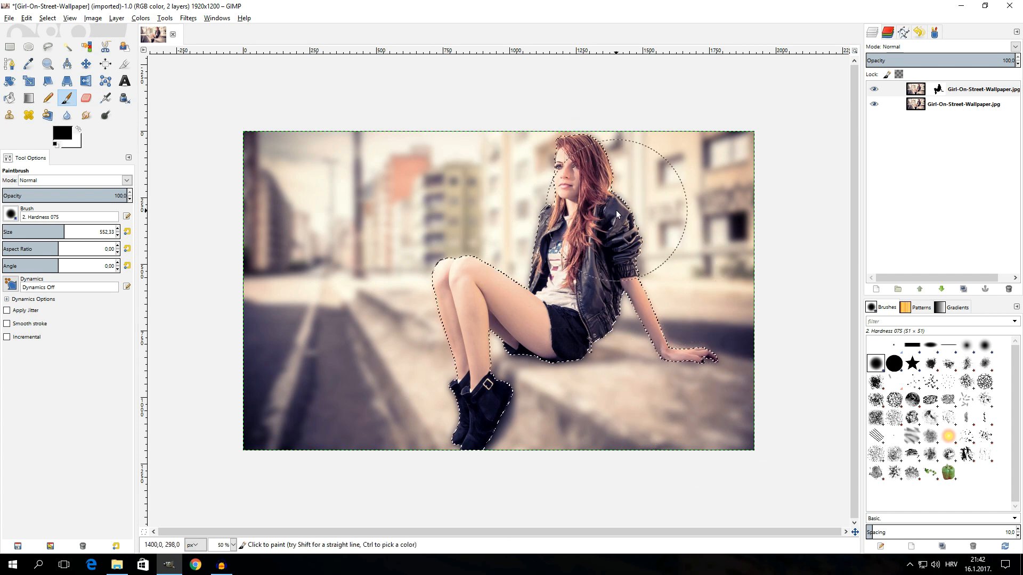
{"action": "left_click", "coordinate": [47, 18]}
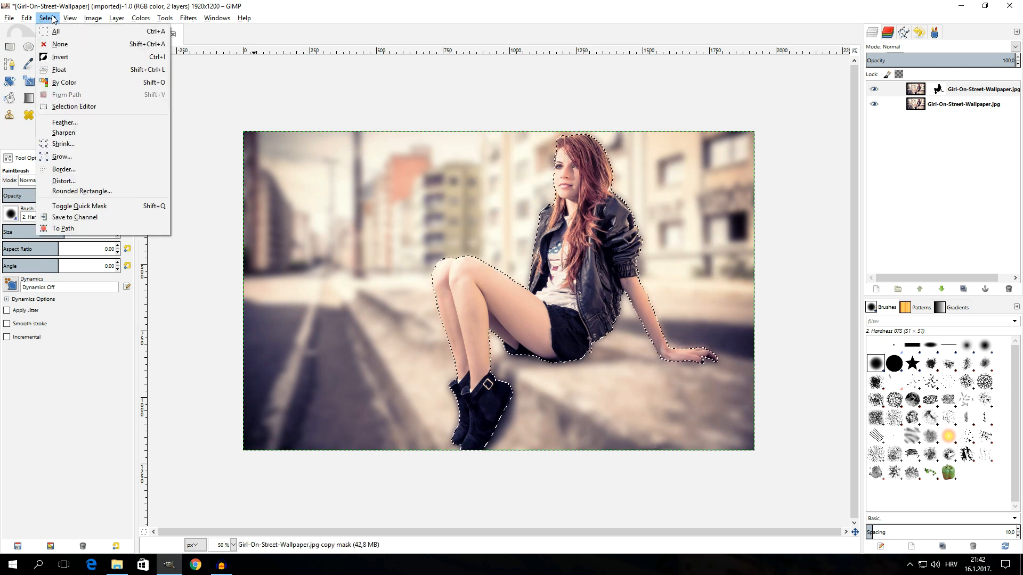
{"action": "left_click", "coordinate": [56, 43]}
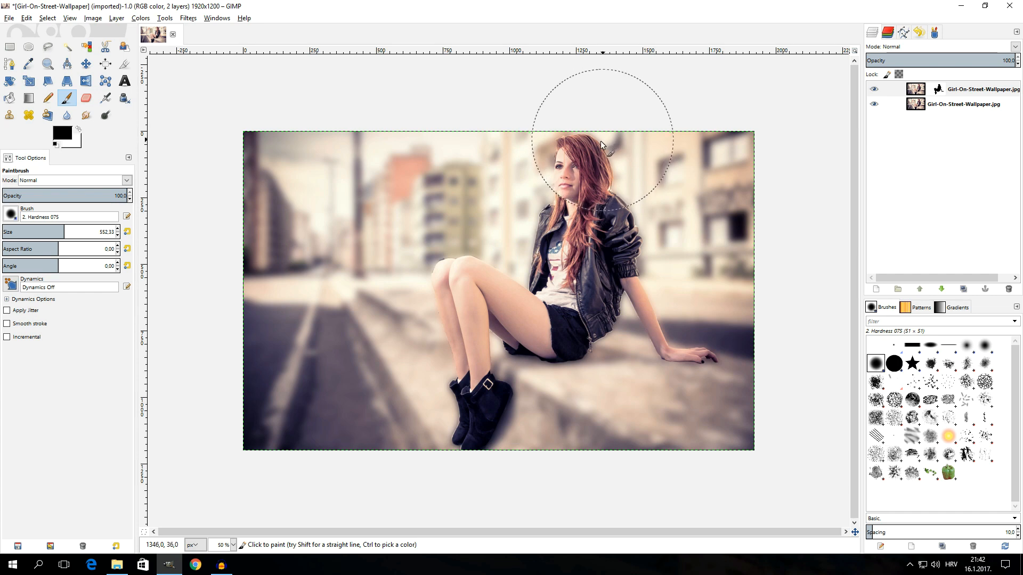
{"action": "scroll", "scroll_direction": "down", "scroll_amount": 3}
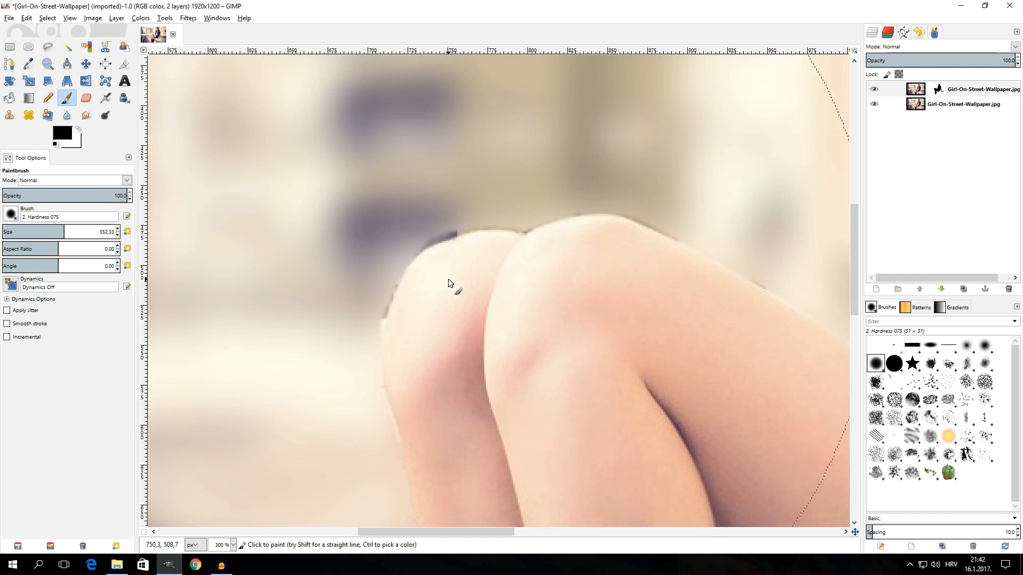
{"action": "mouse_move", "coordinate": [430, 247]}
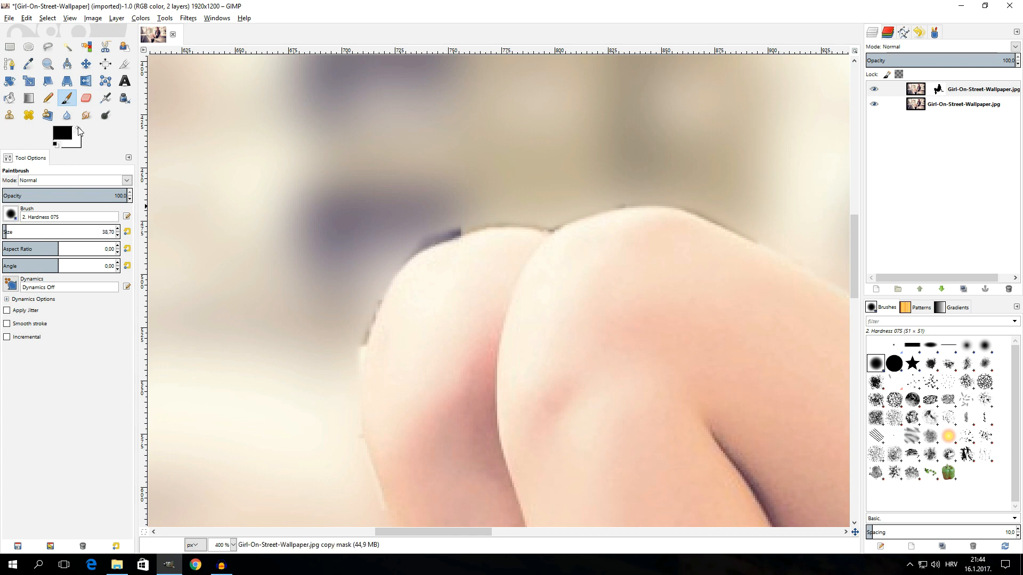
{"action": "mouse_move", "coordinate": [458, 200]}
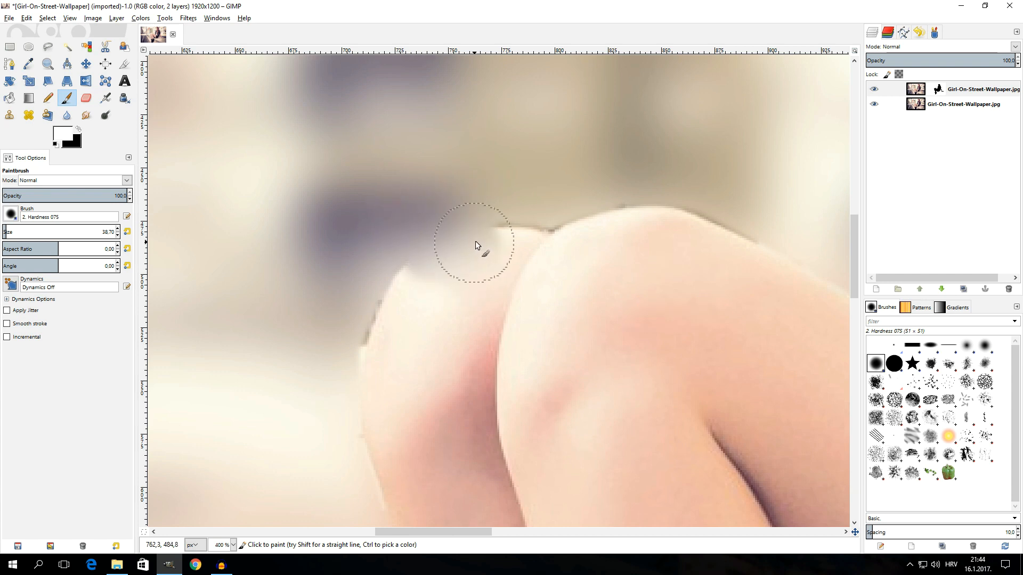
{"action": "mouse_move", "coordinate": [525, 173]}
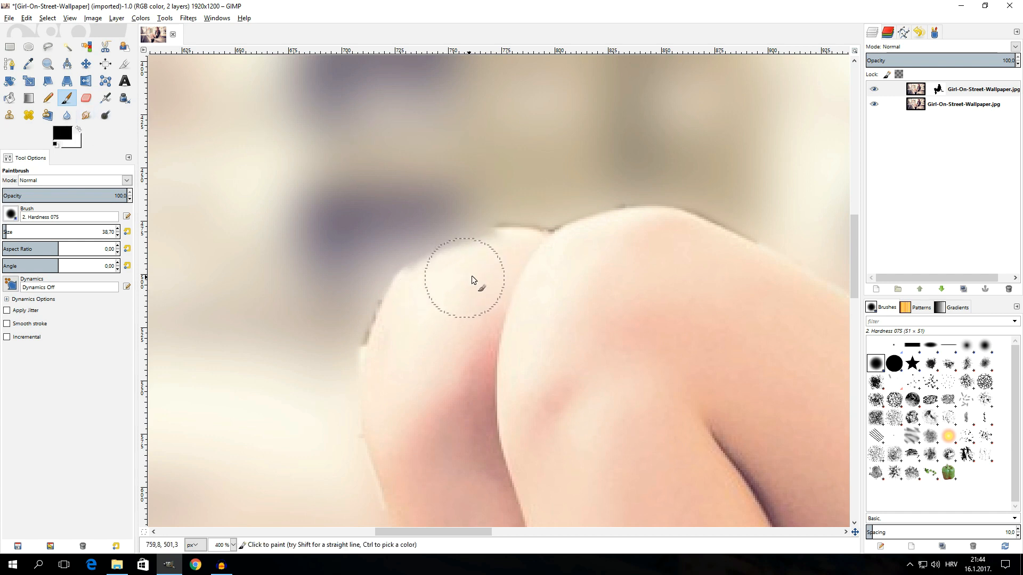
{"action": "mouse_move", "coordinate": [449, 289]}
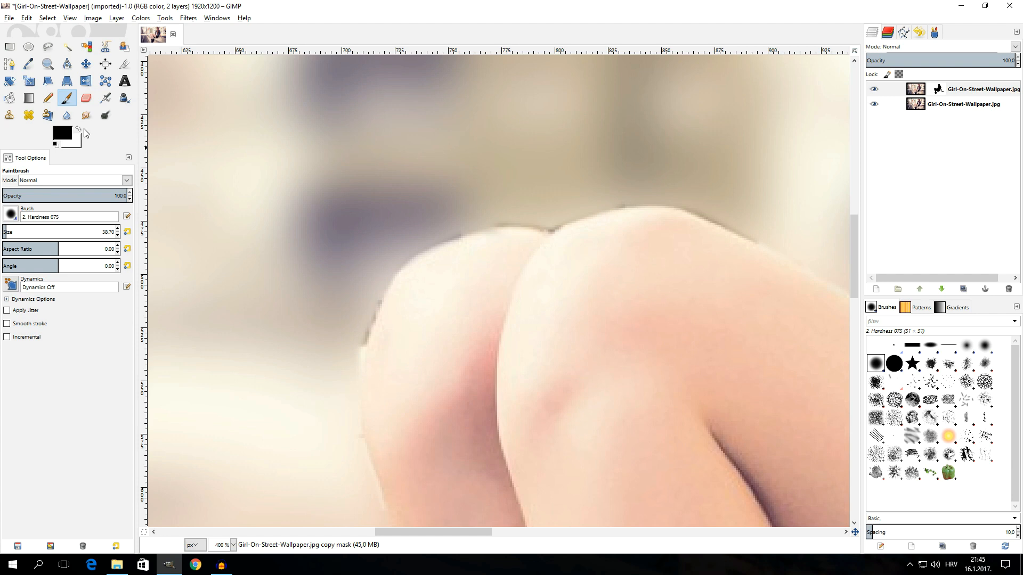
{"action": "mouse_move", "coordinate": [77, 132]}
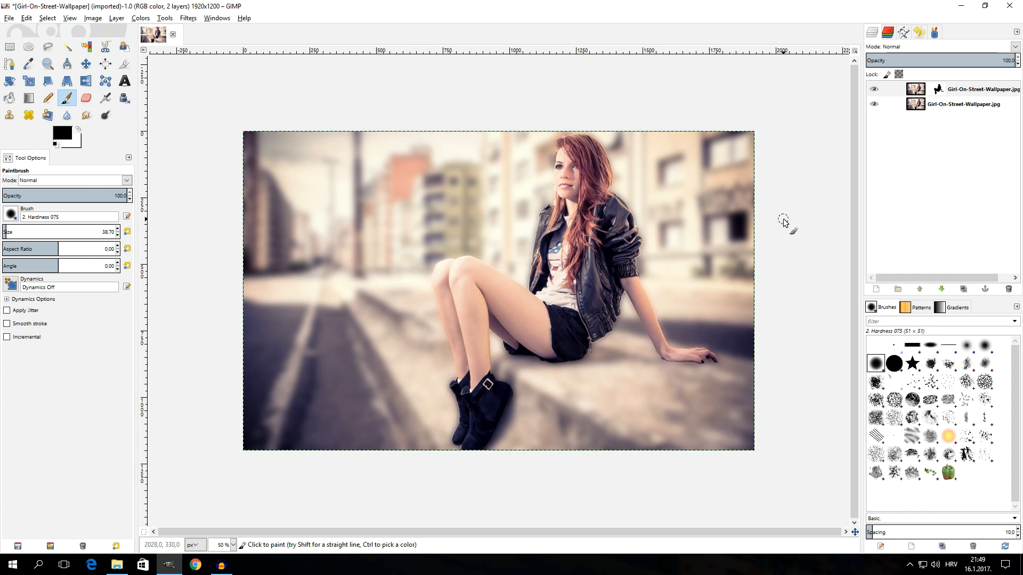
- Switch to the Blend tool with a linear foreground-to-background gradient
{"action": "left_click", "coordinate": [30, 98]}
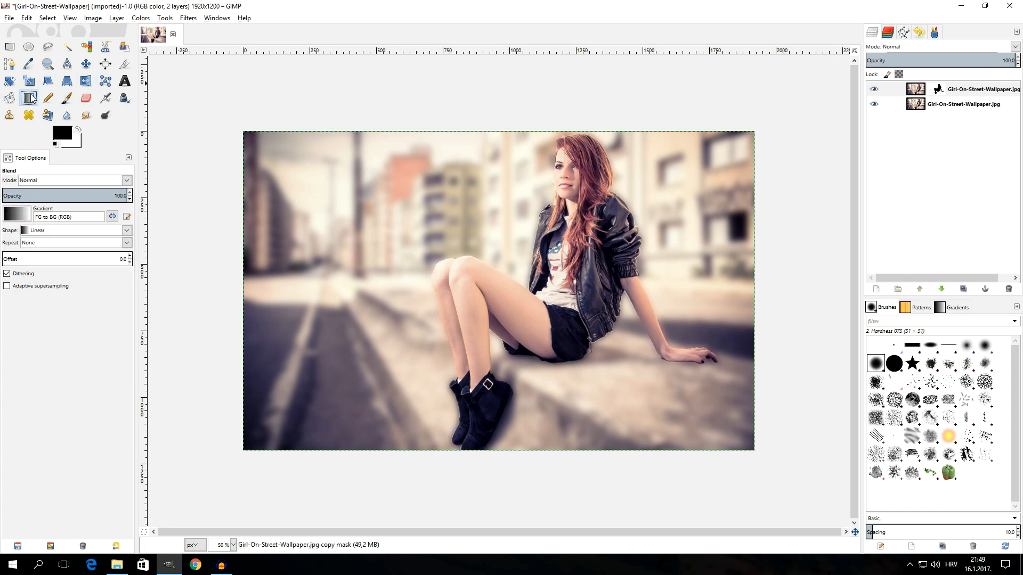
- Set the Blend tool to about 80% opacity with the FG to Transparent gradient
{"action": "left_click", "coordinate": [61, 130]}
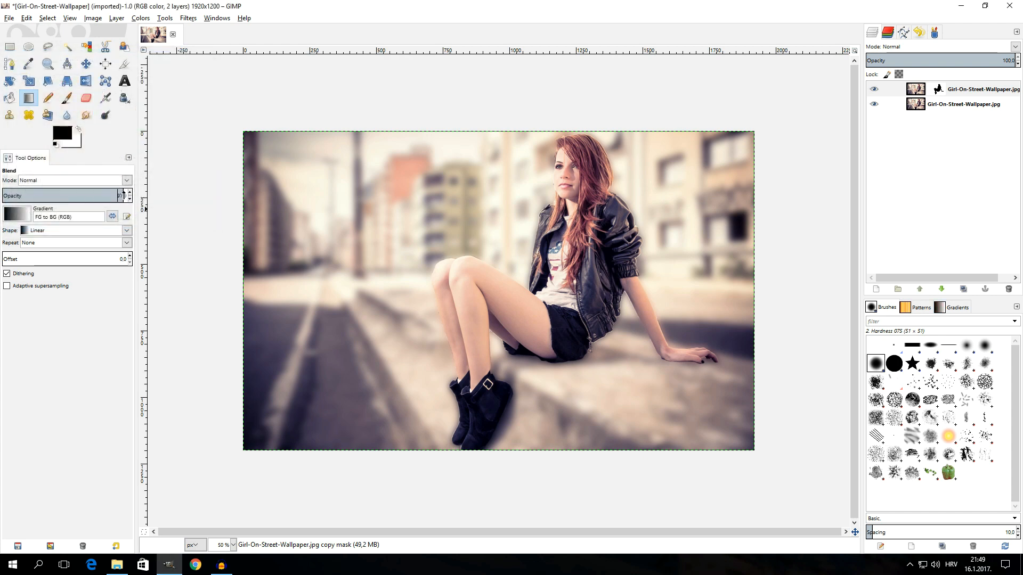
{"action": "left_click_drag", "start_coordinate": [120, 196], "coordinate": [96, 196]}
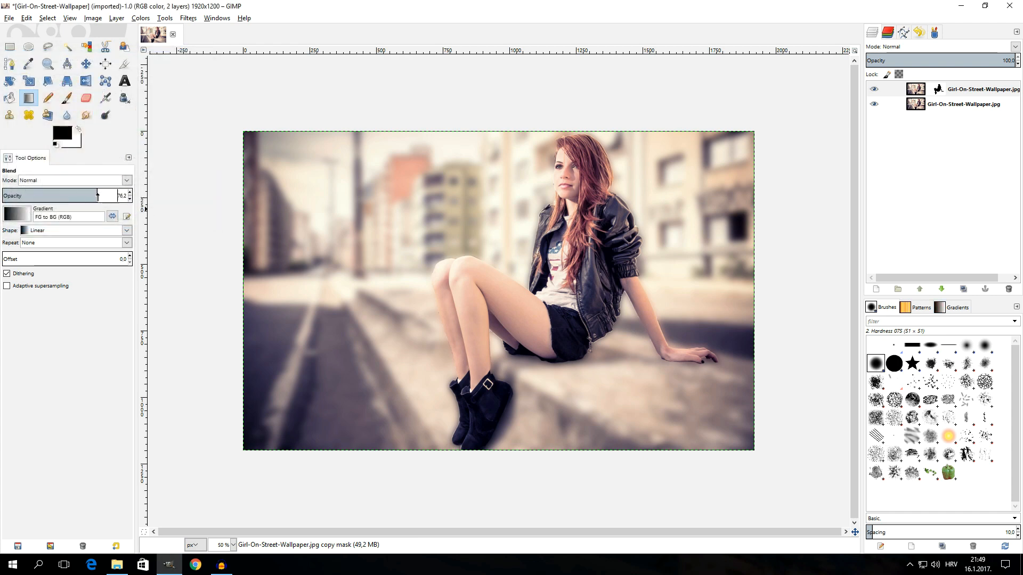
{"action": "left_click_drag", "start_coordinate": [98, 196], "coordinate": [96, 196]}
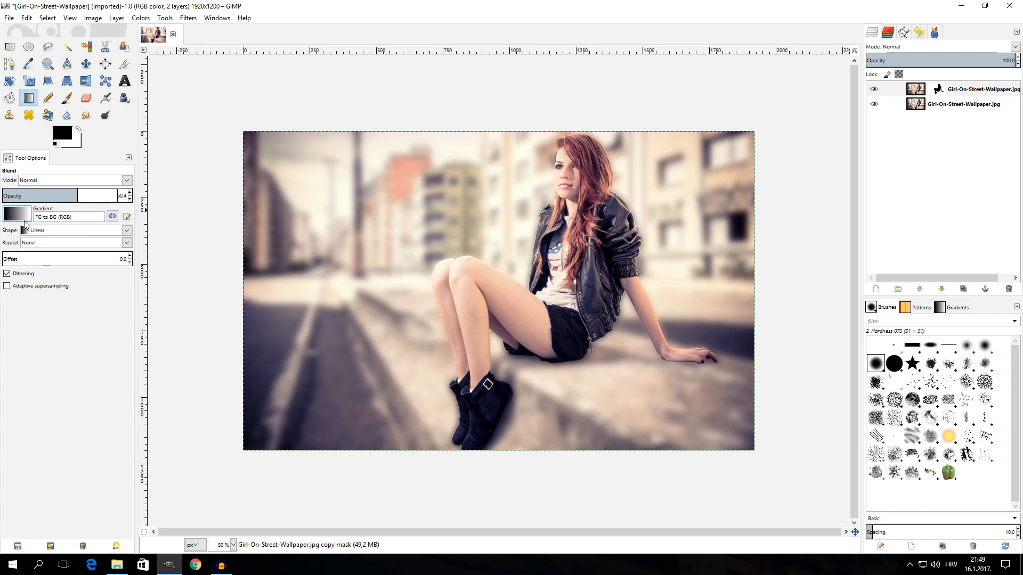
{"action": "left_click", "coordinate": [17, 216]}
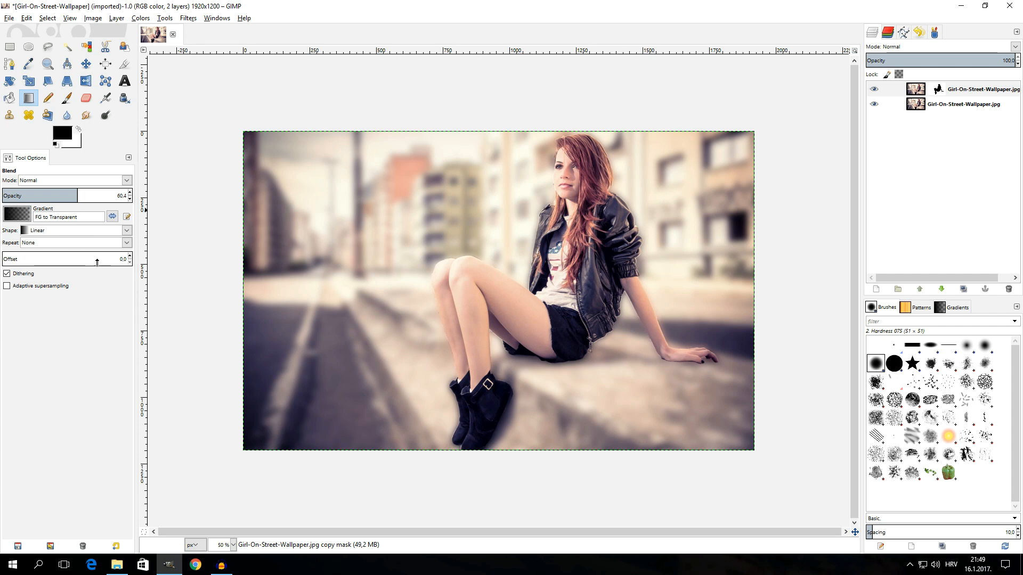
{"action": "mouse_move", "coordinate": [200, 261]}
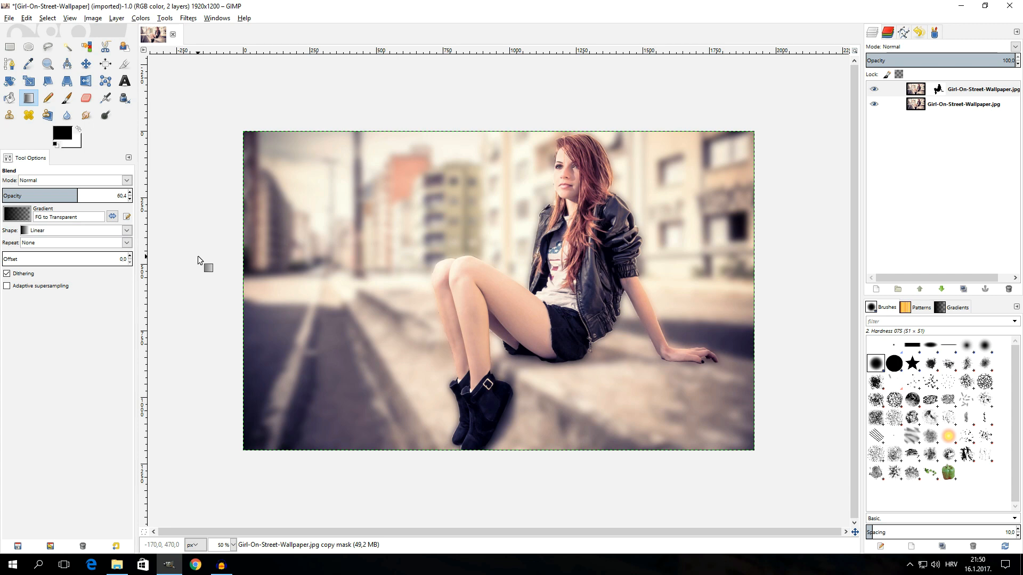
- Draw an upward black-to-transparent gradient on the mask to resharpen the foreground step
{"action": "left_click", "coordinate": [978, 89]}
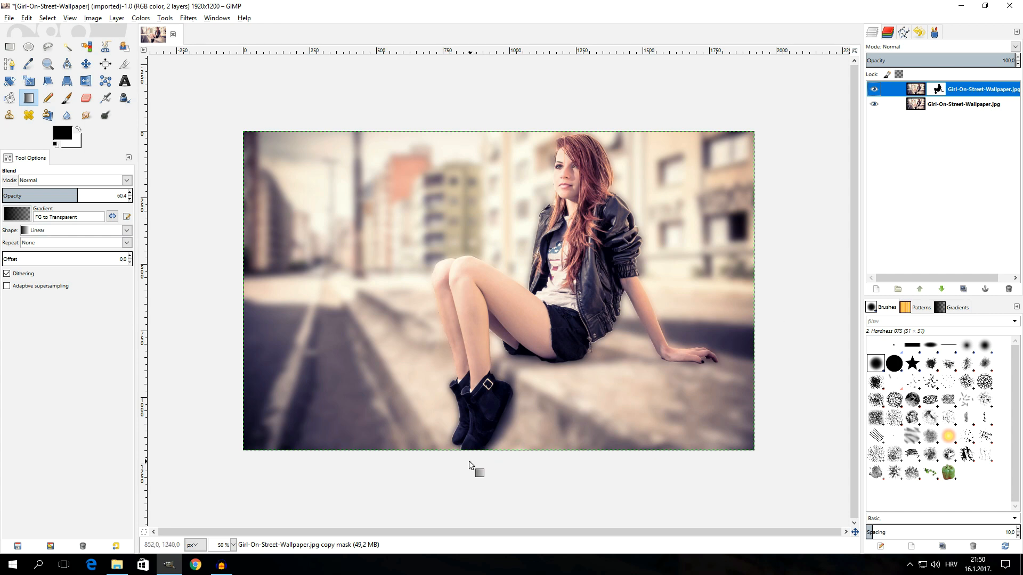
{"action": "left_click_drag", "start_coordinate": [401, 474], "coordinate": [402, 321]}
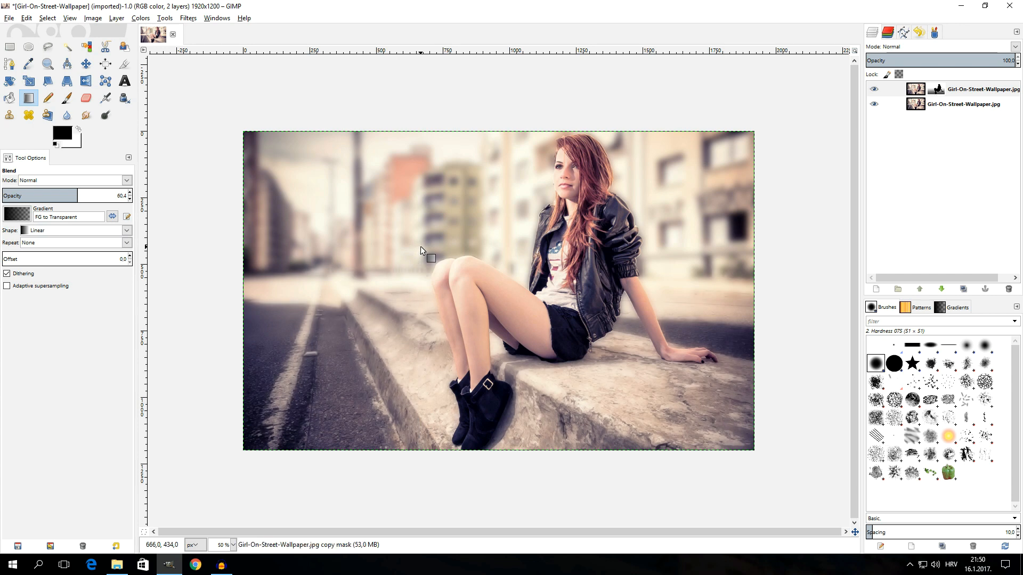
{"action": "mouse_move", "coordinate": [434, 248]}
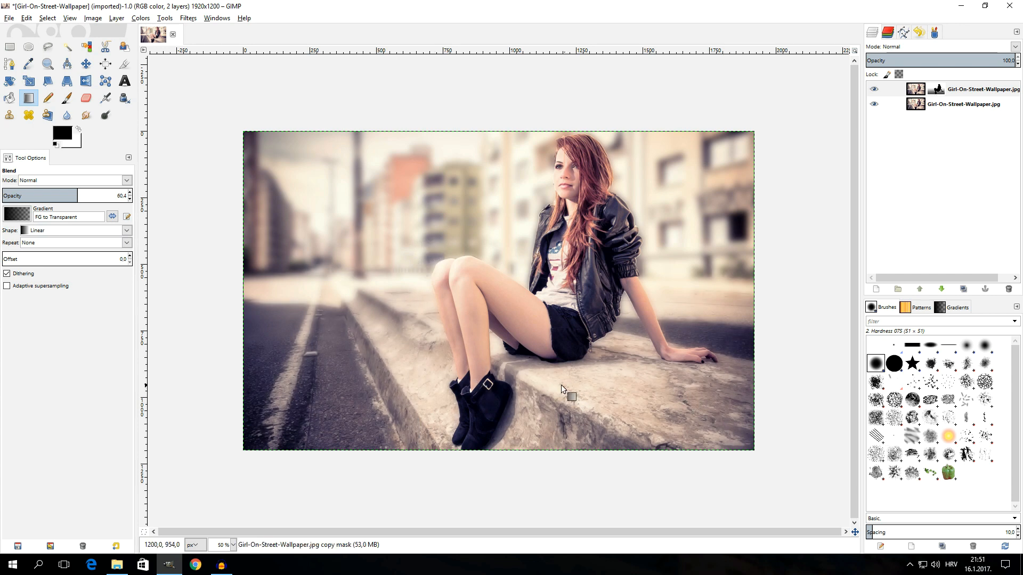
{"action": "mouse_move", "coordinate": [581, 380]}
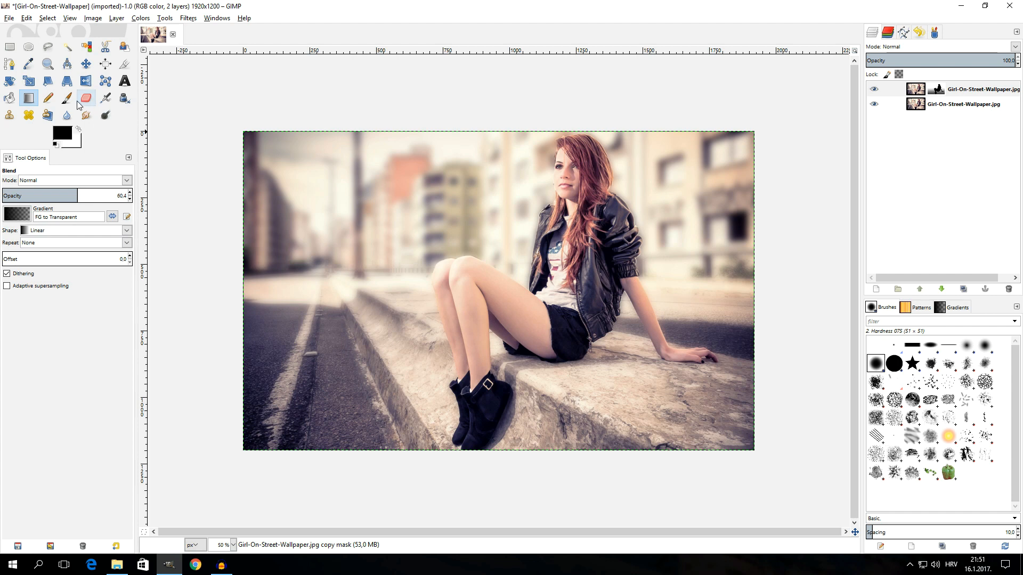
- Switch to the Paintbrush at about 40% opacity and target the top layer's mask
{"action": "left_click", "coordinate": [67, 98]}
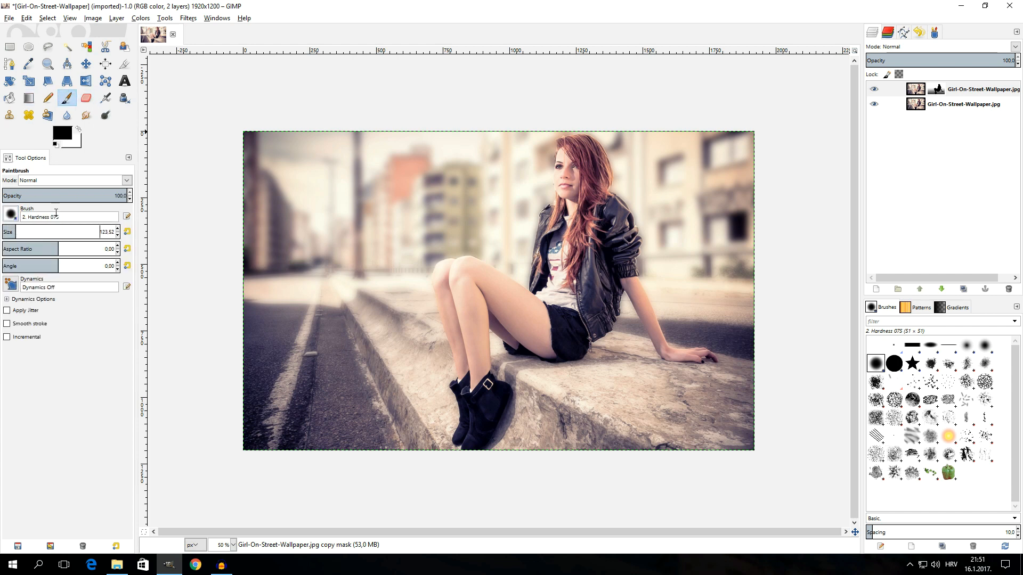
{"action": "left_click_drag", "start_coordinate": [104, 195], "coordinate": [74, 195]}
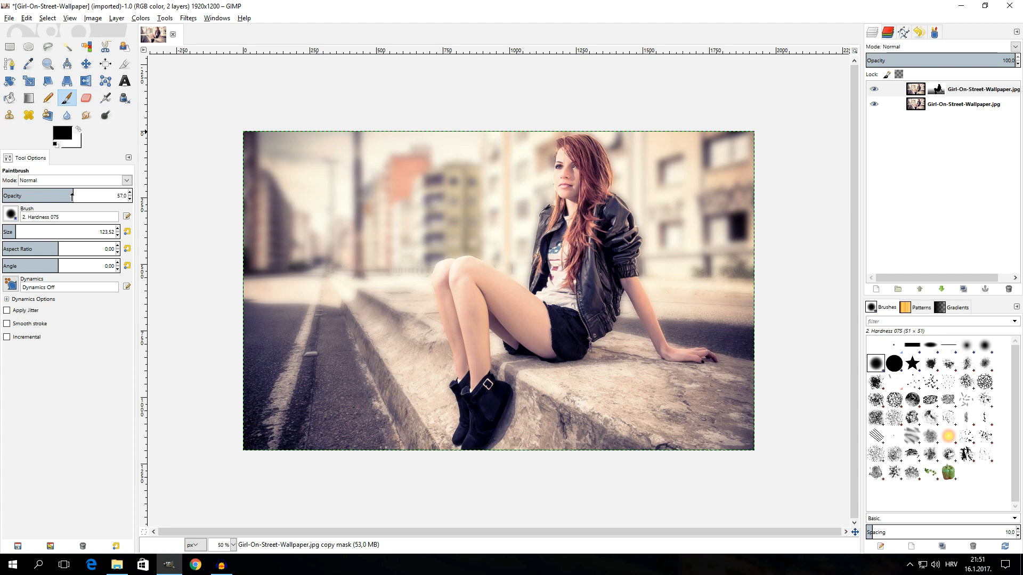
{"action": "left_click_drag", "start_coordinate": [73, 195], "coordinate": [64, 195]}
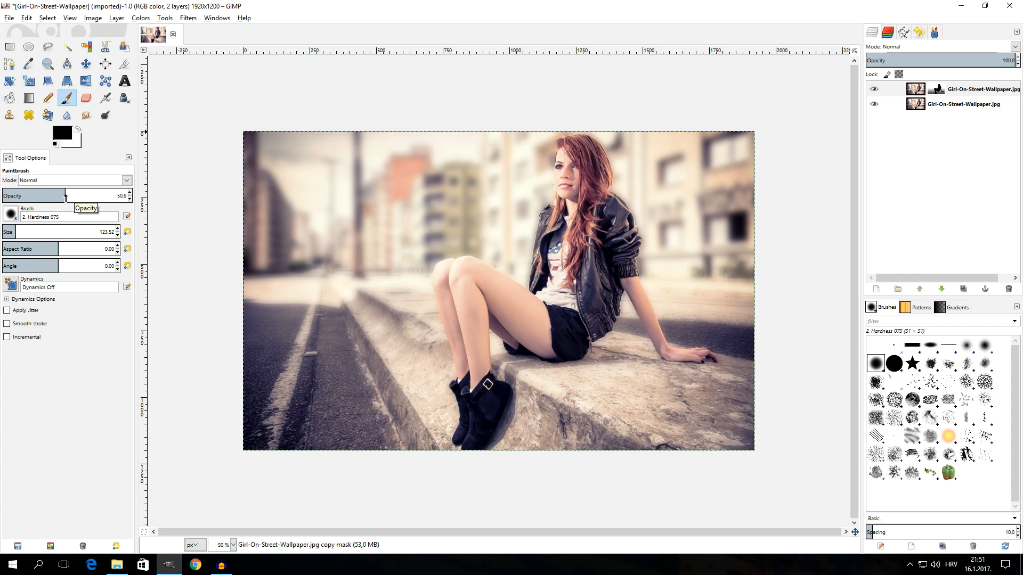
{"action": "left_click_drag", "start_coordinate": [64, 196], "coordinate": [54, 196]}
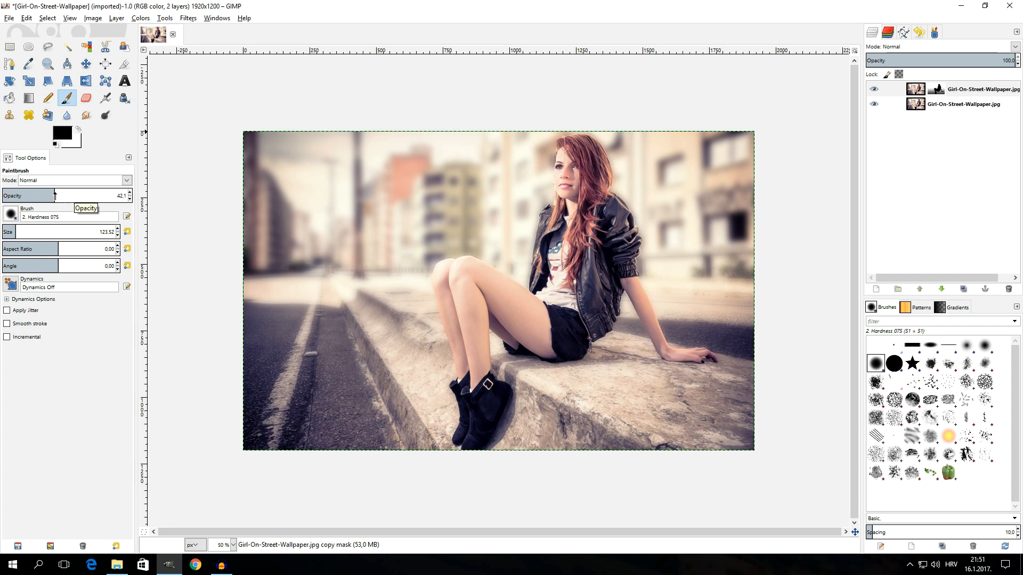
{"action": "left_click", "coordinate": [971, 90]}
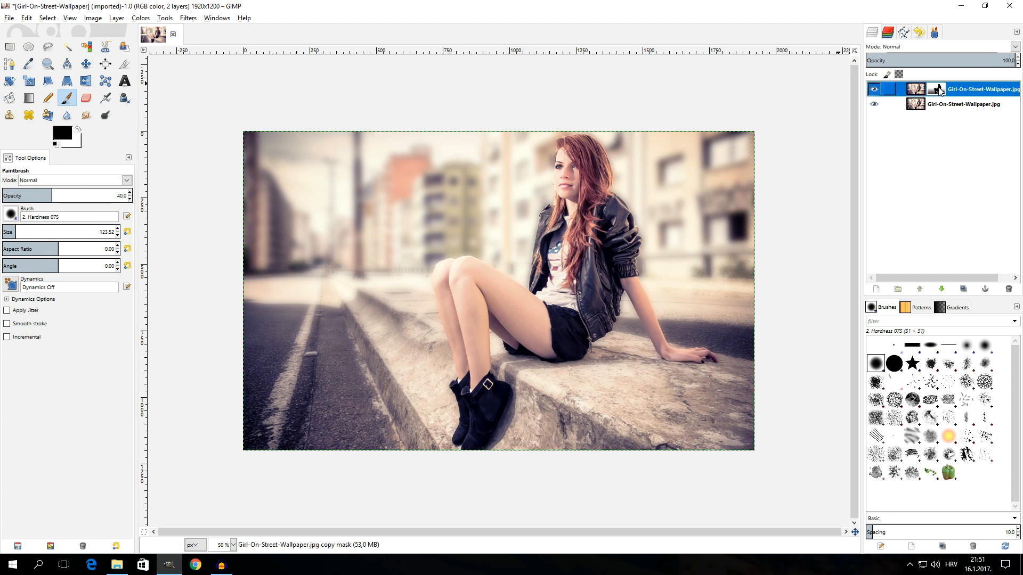
{"action": "mouse_move", "coordinate": [586, 342]}
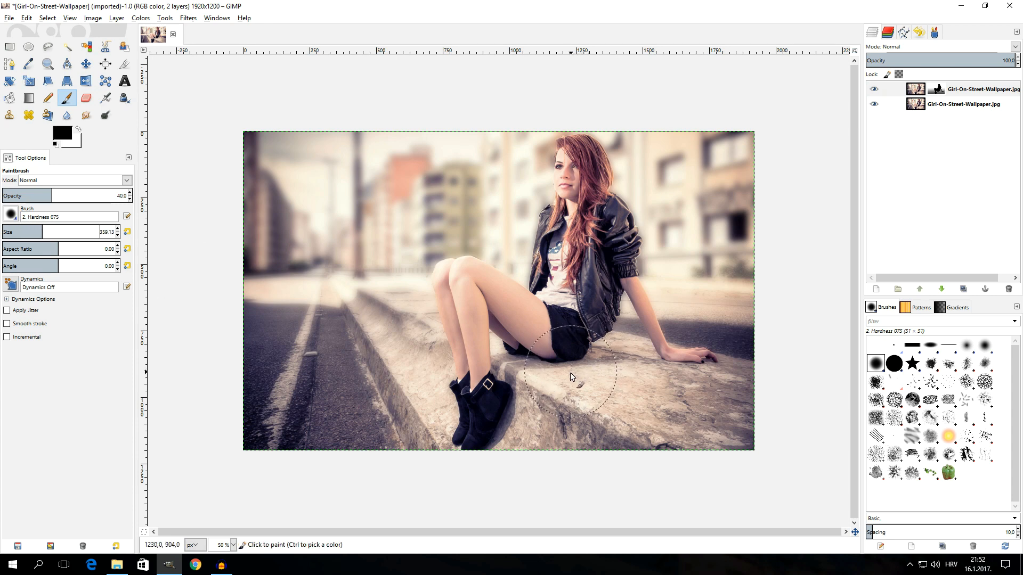
{"action": "mouse_move", "coordinate": [613, 381]}
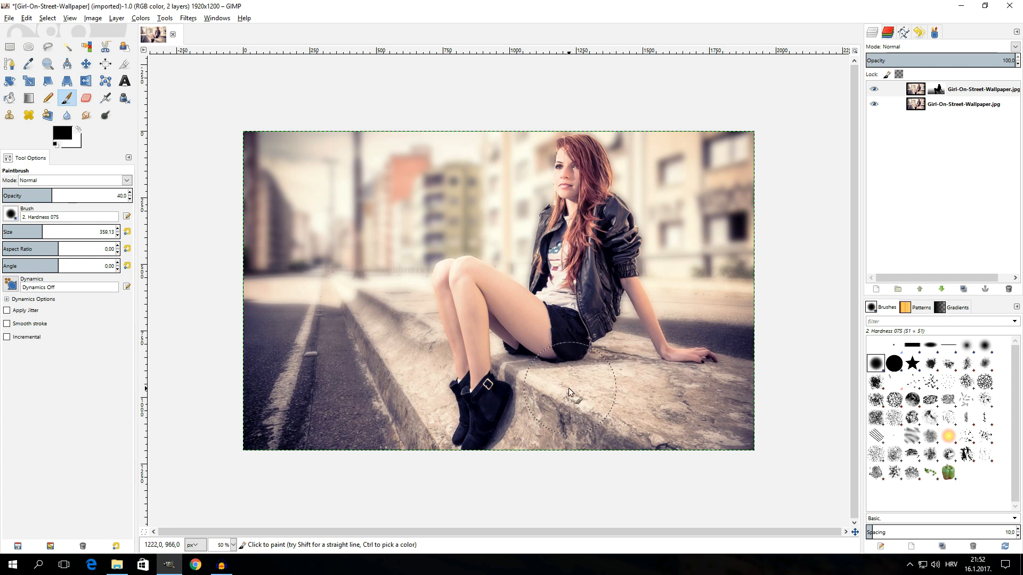
{"action": "mouse_move", "coordinate": [535, 402]}
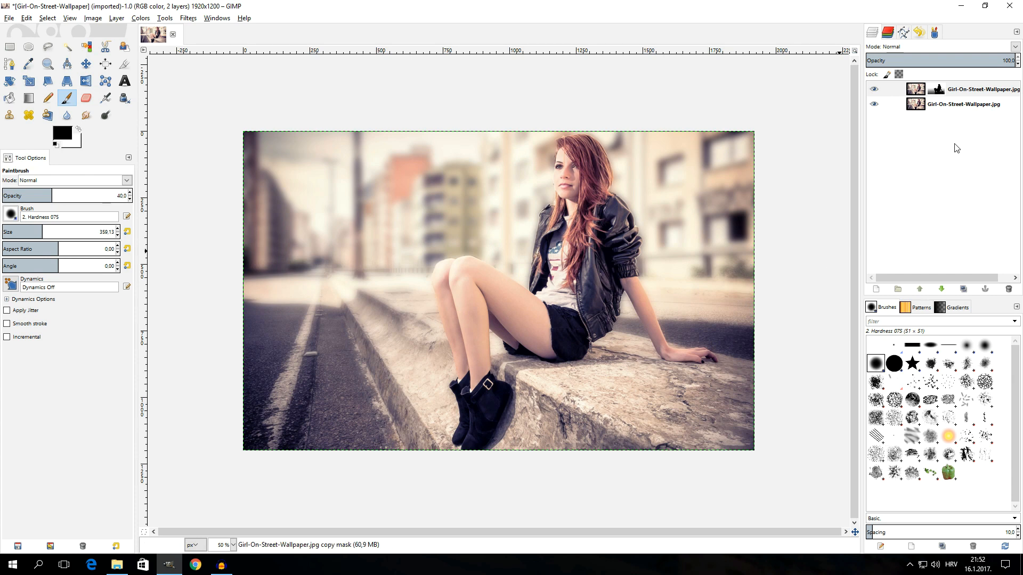
- Apply the layer mask, then hide and re-show the blurred layer to compare with the original
{"action": "right_click", "coordinate": [978, 89]}
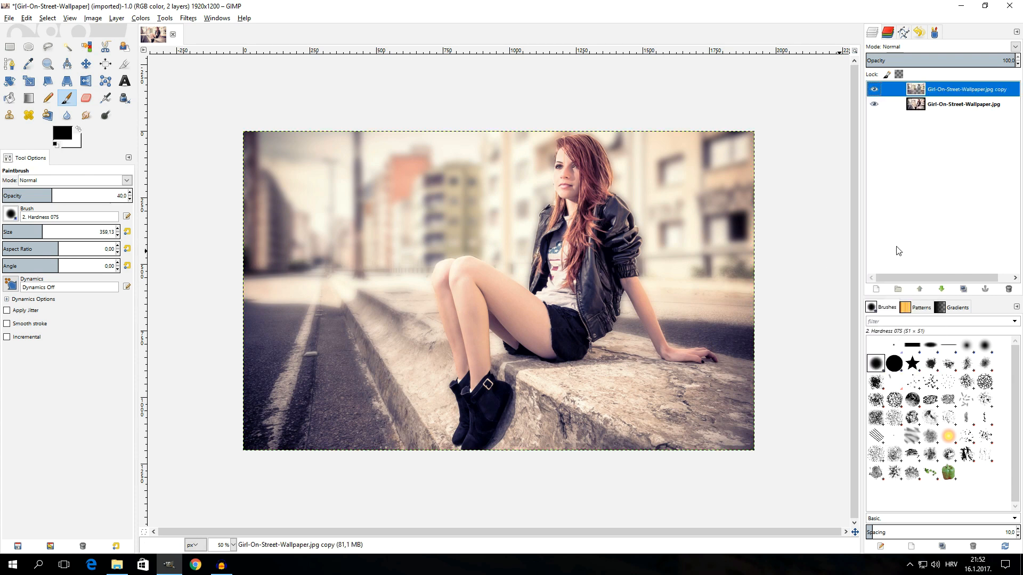
{"action": "left_click", "coordinate": [873, 90]}
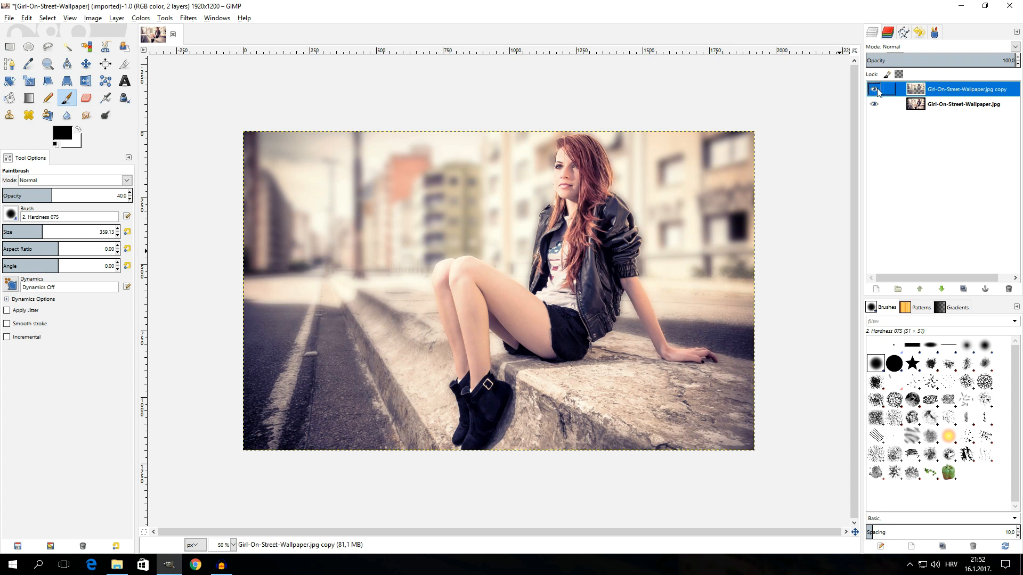
{"action": "left_click", "coordinate": [873, 89]}
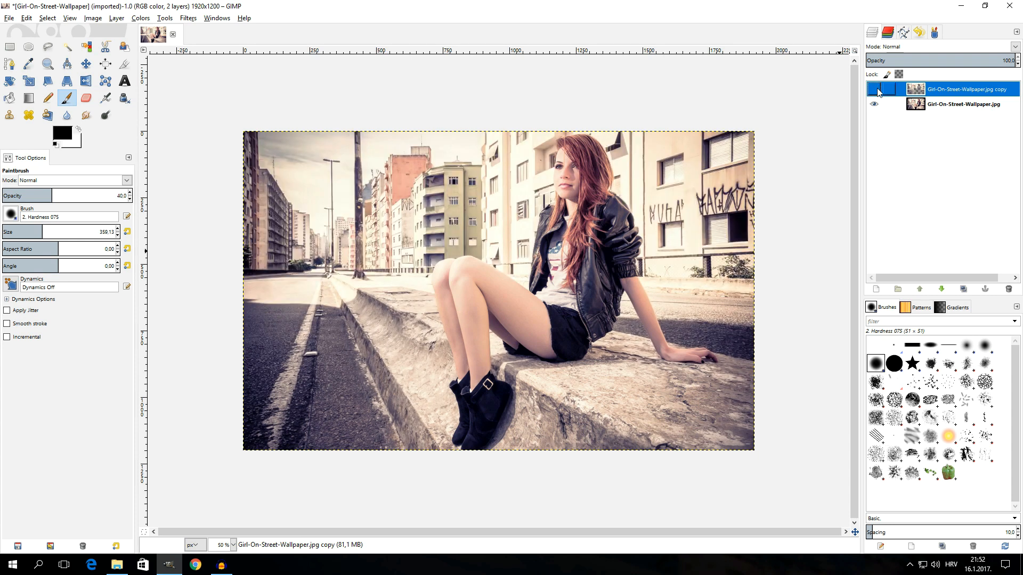
{"action": "left_click", "coordinate": [874, 89]}
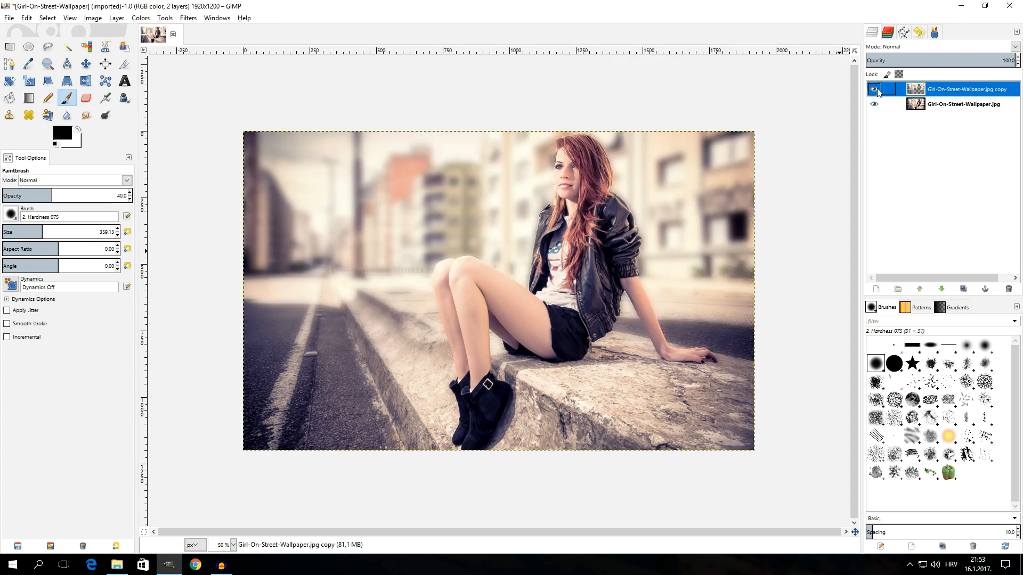